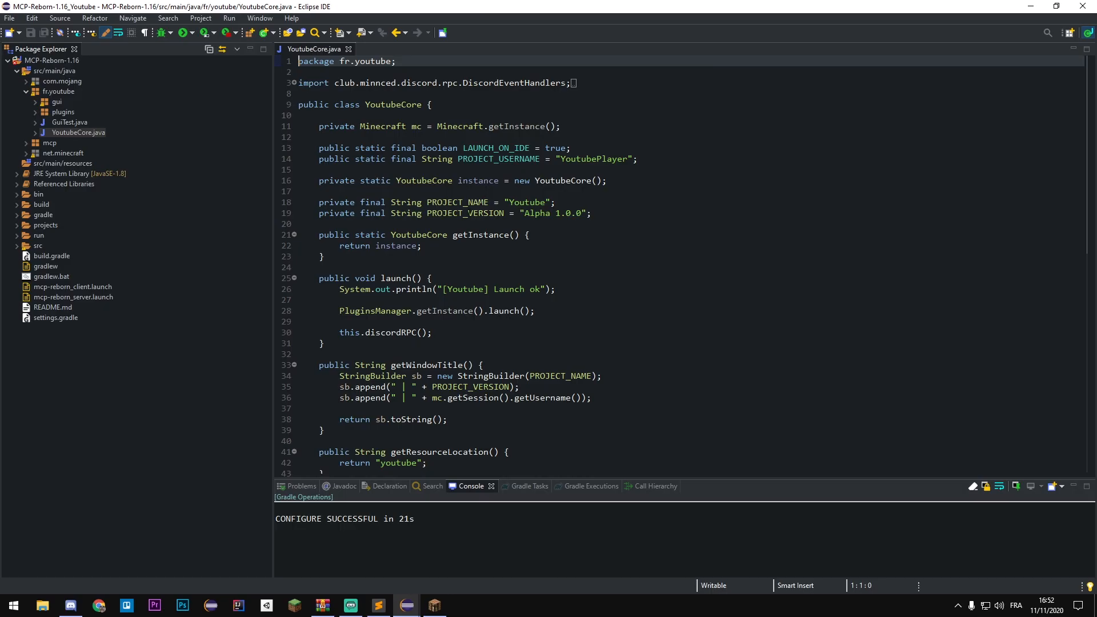
Step: Review the reference YoutubeCore.java, then switch to the MCP-Reborn-ENG-1.16_Youtube window
left_click(59, 91)
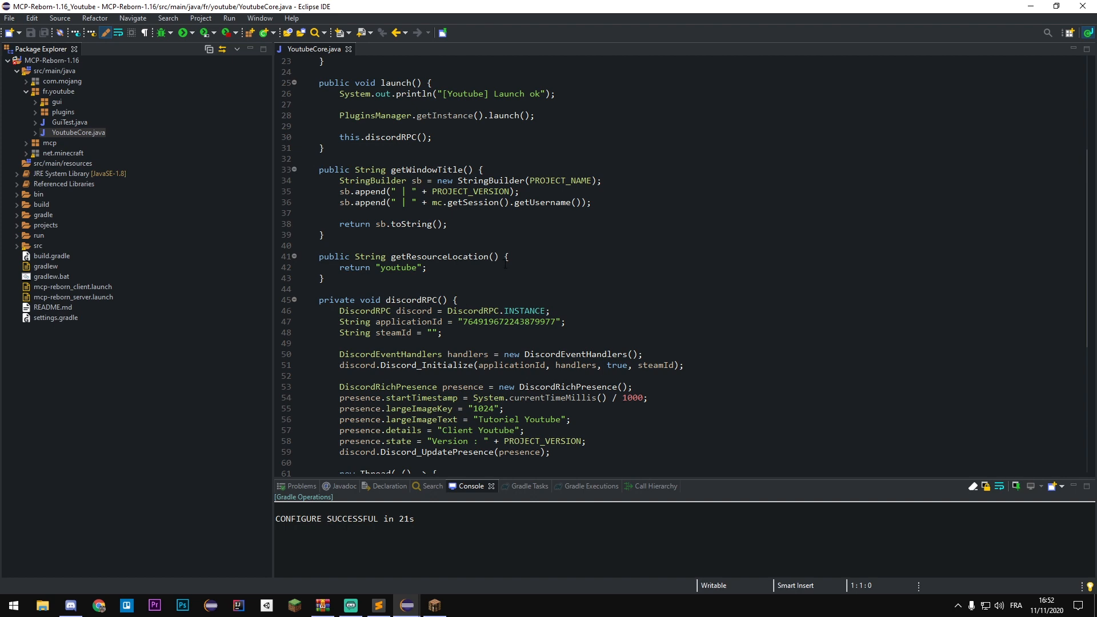
scroll("up", 3)
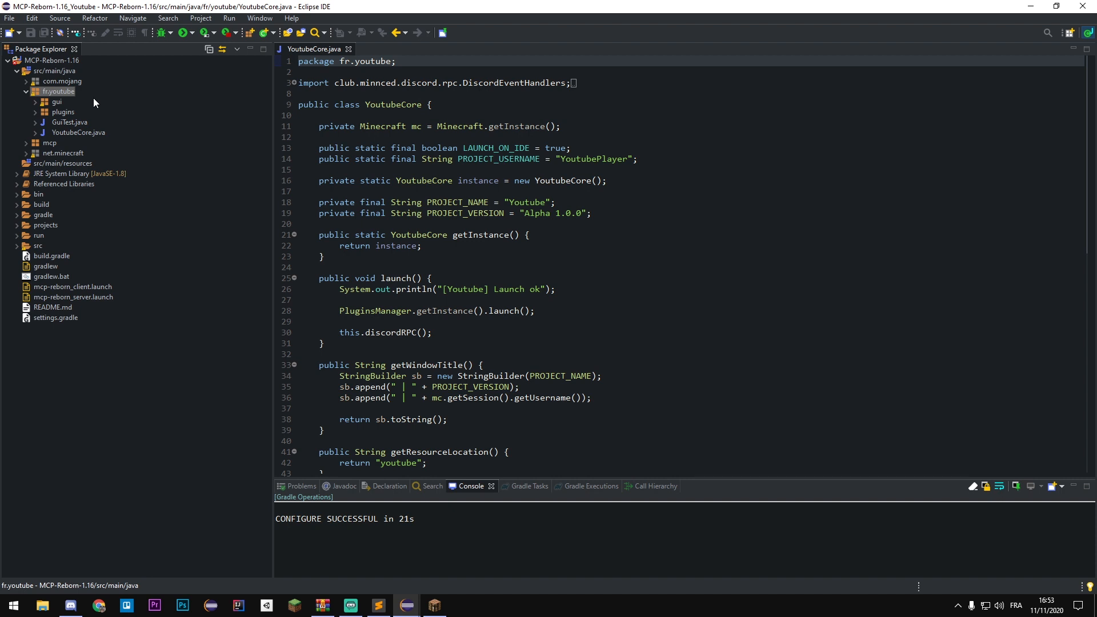
mouse_move(87, 109)
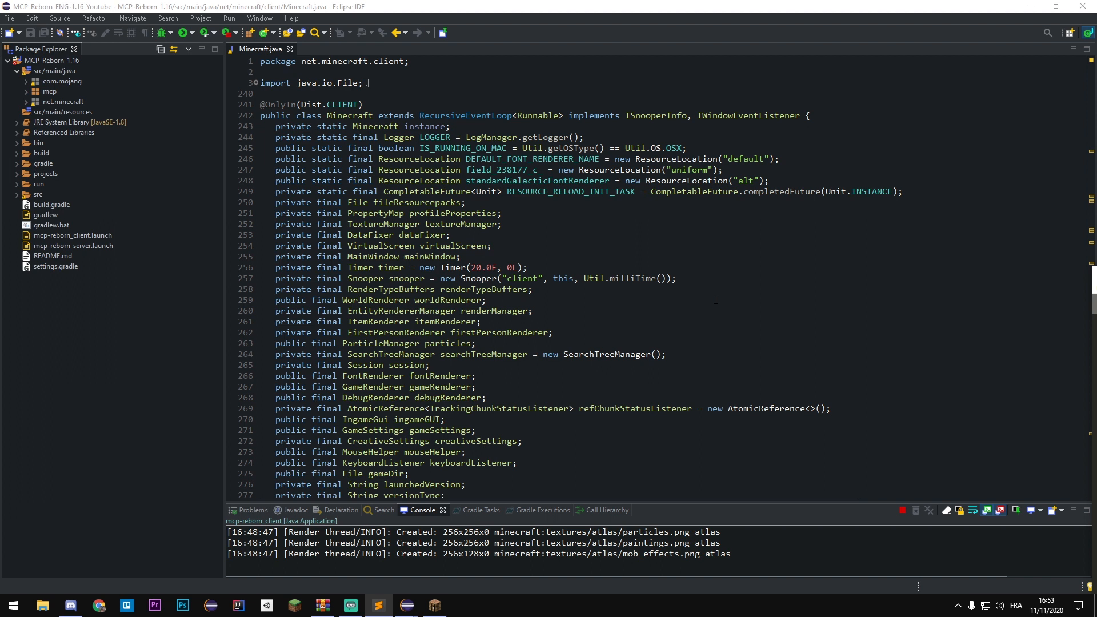
Step: Create a new package named 'youtube' under src/main/java
left_click(56, 70)
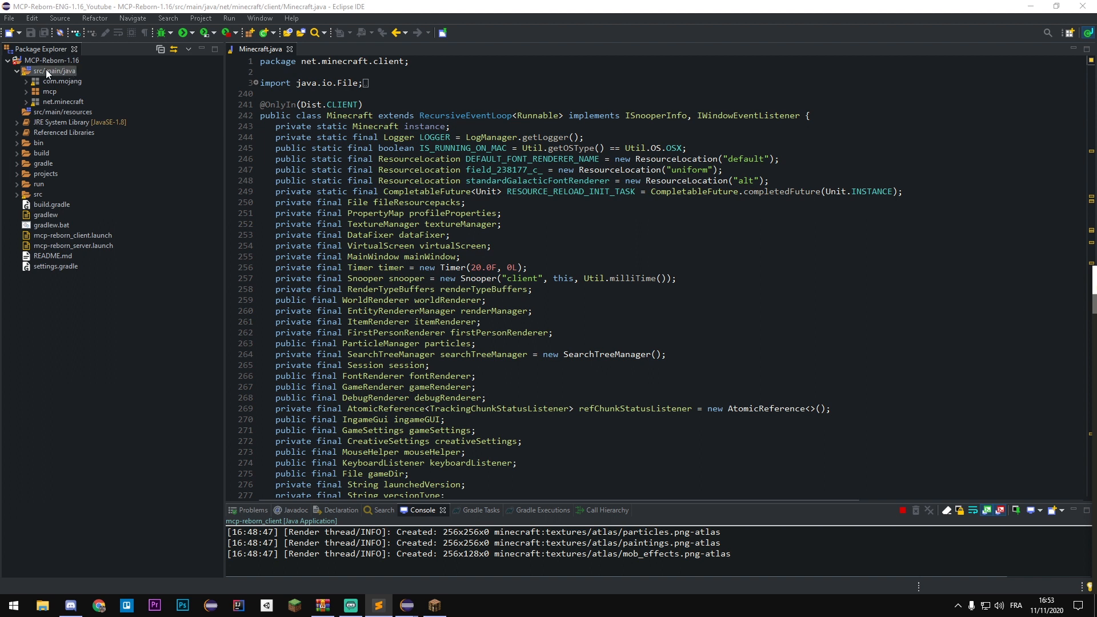
right_click(53, 71)
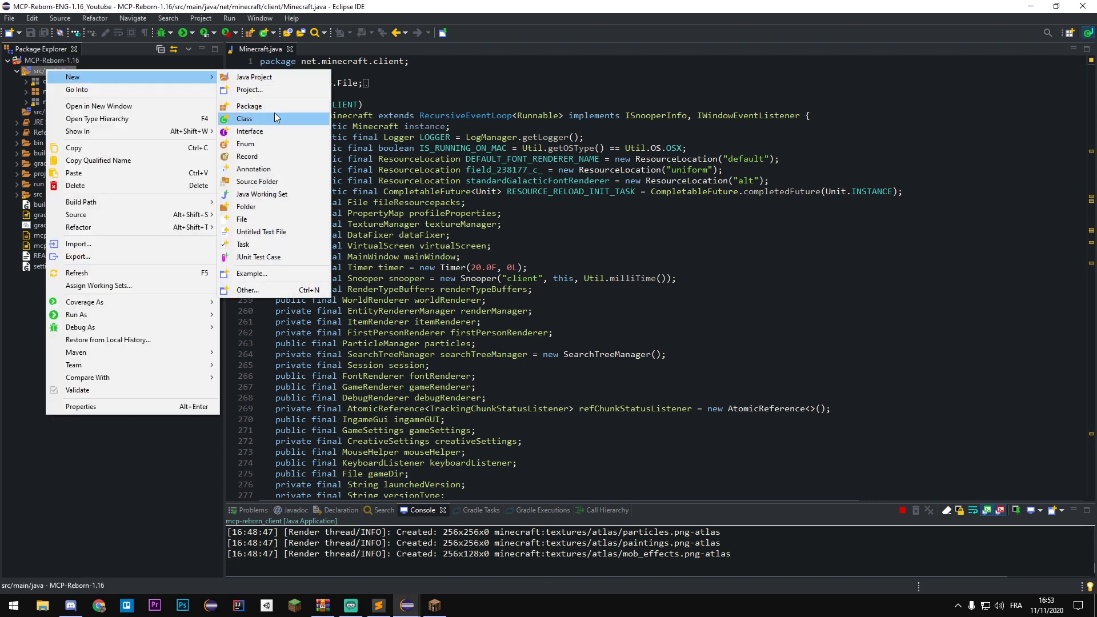
left_click(250, 105)
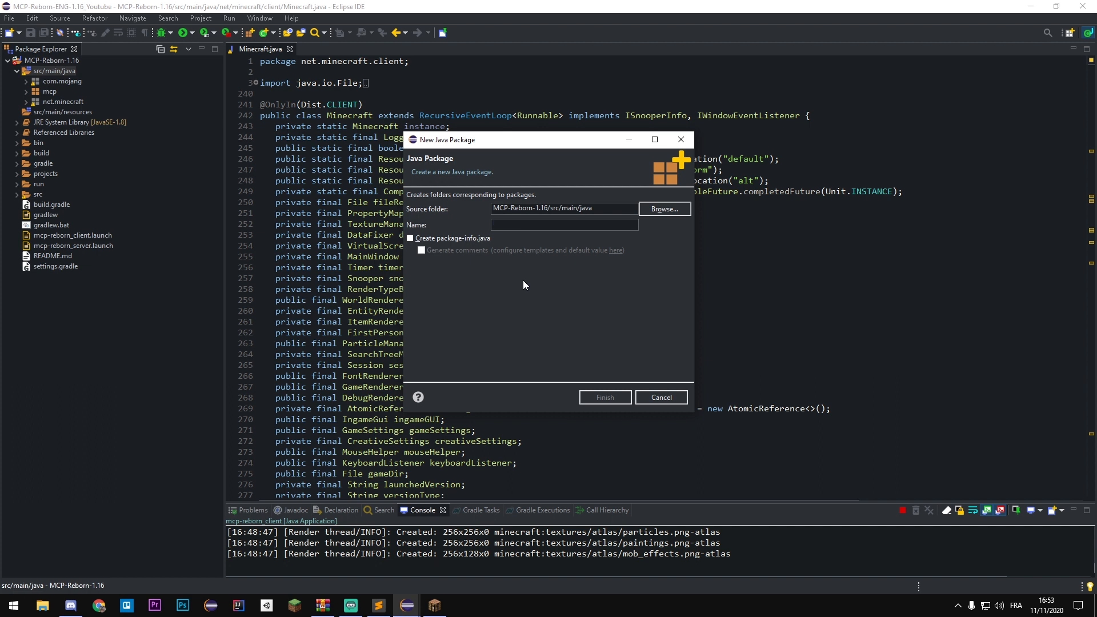
left_click(563, 225)
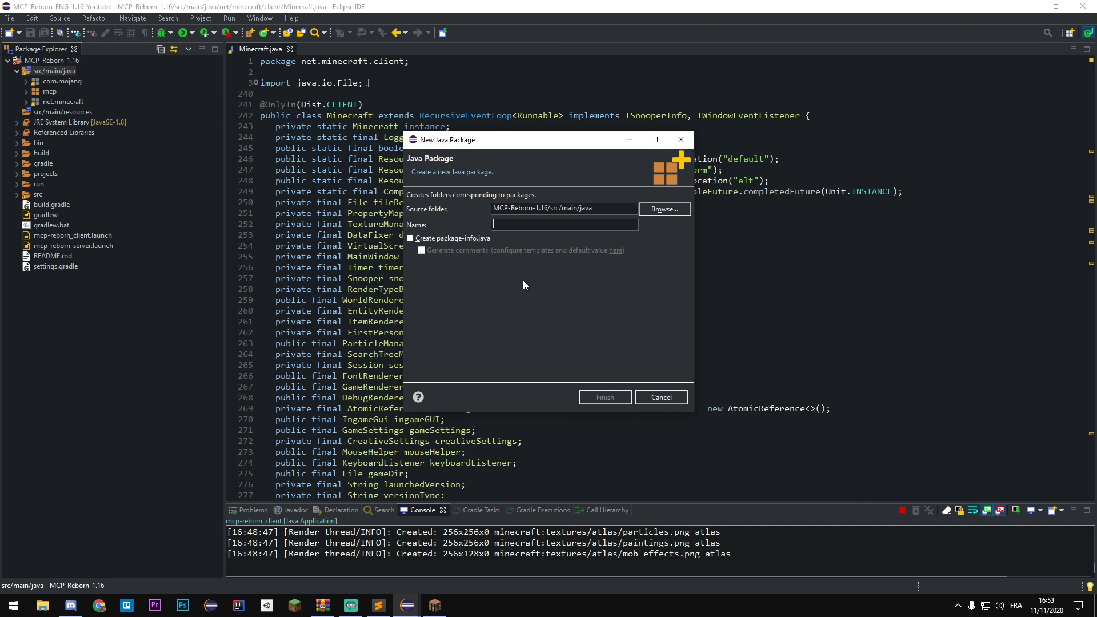
type("youtube")
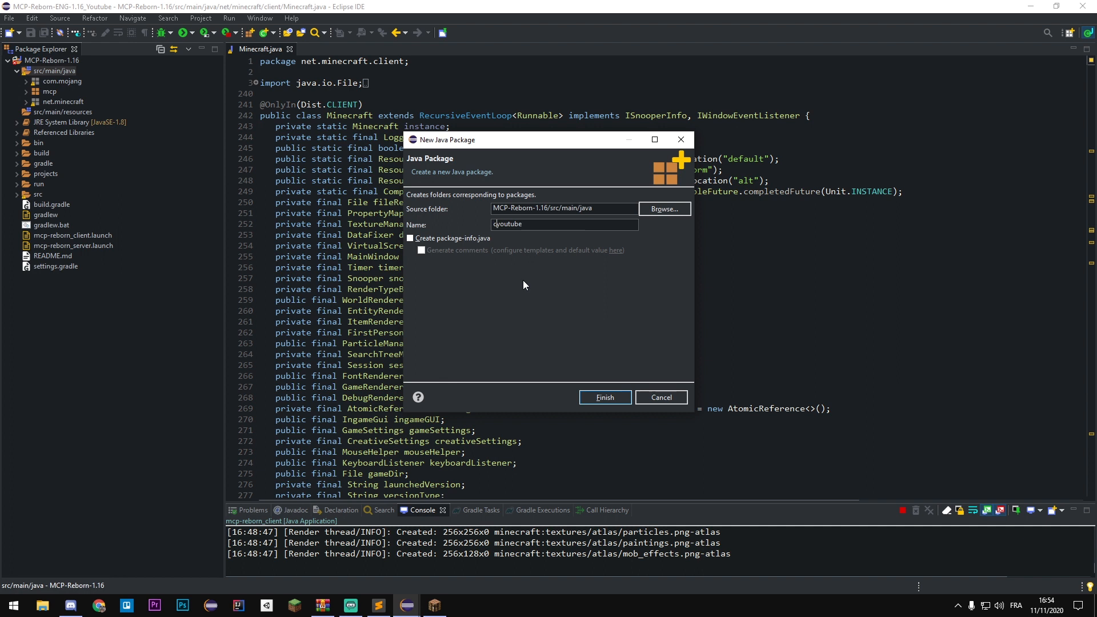
key("BackSpace")
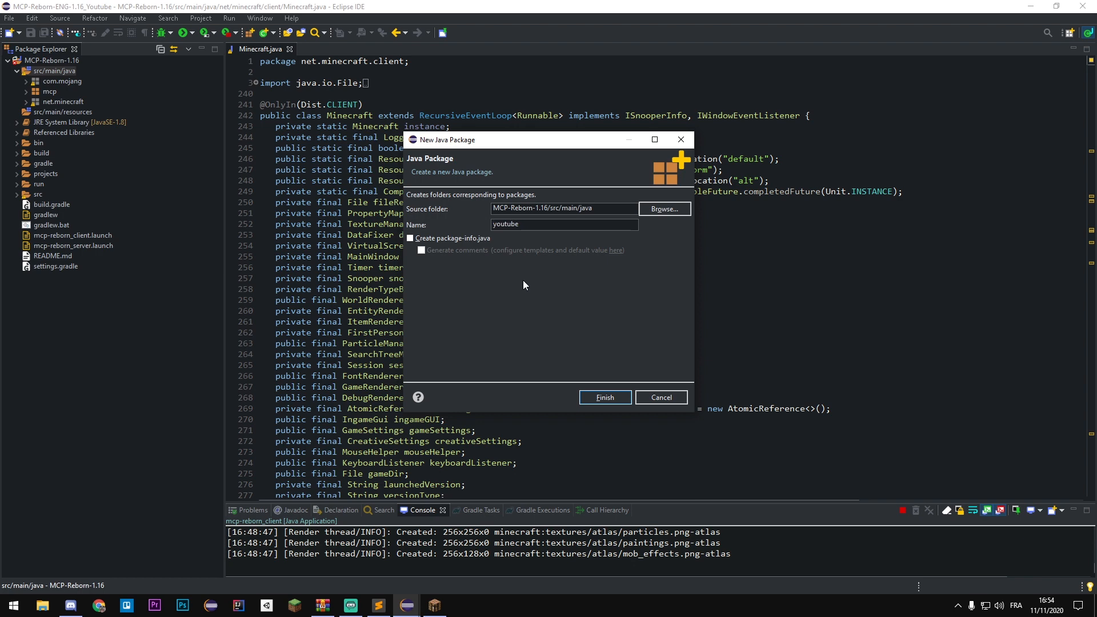
left_click(603, 398)
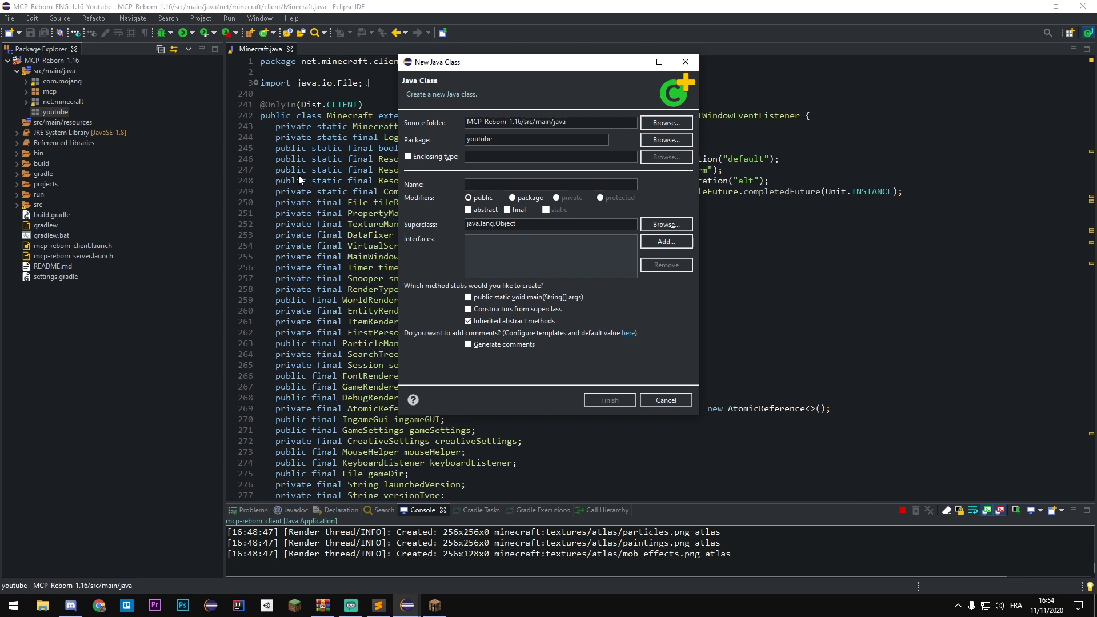
Step: Finish creating the YoutubeCore class in youtube and click into its editor
left_click(608, 400)
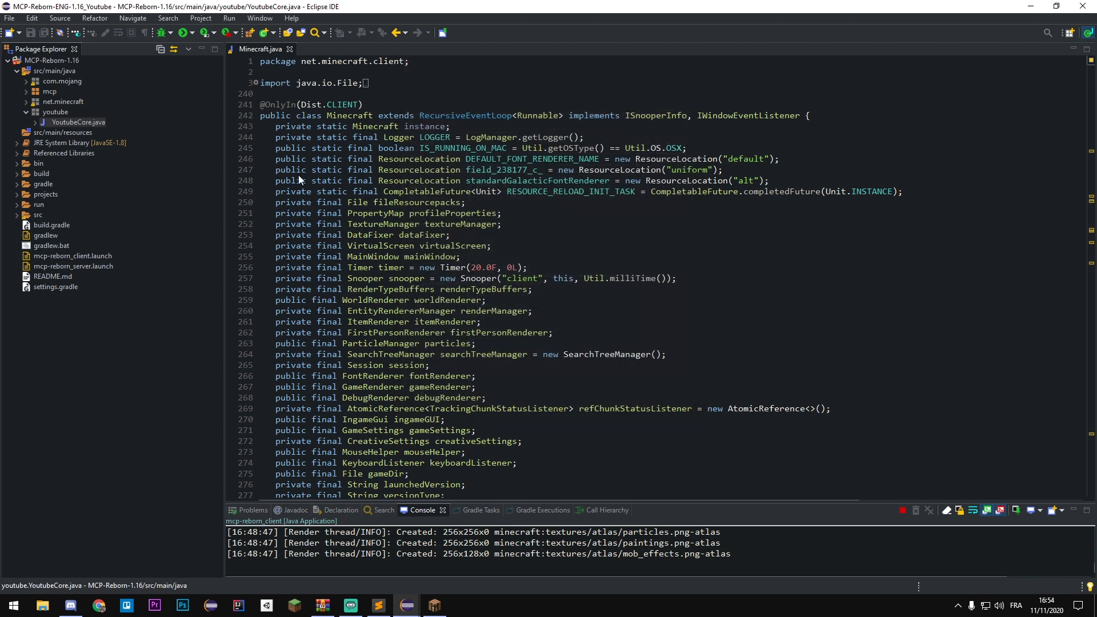
left_click(339, 49)
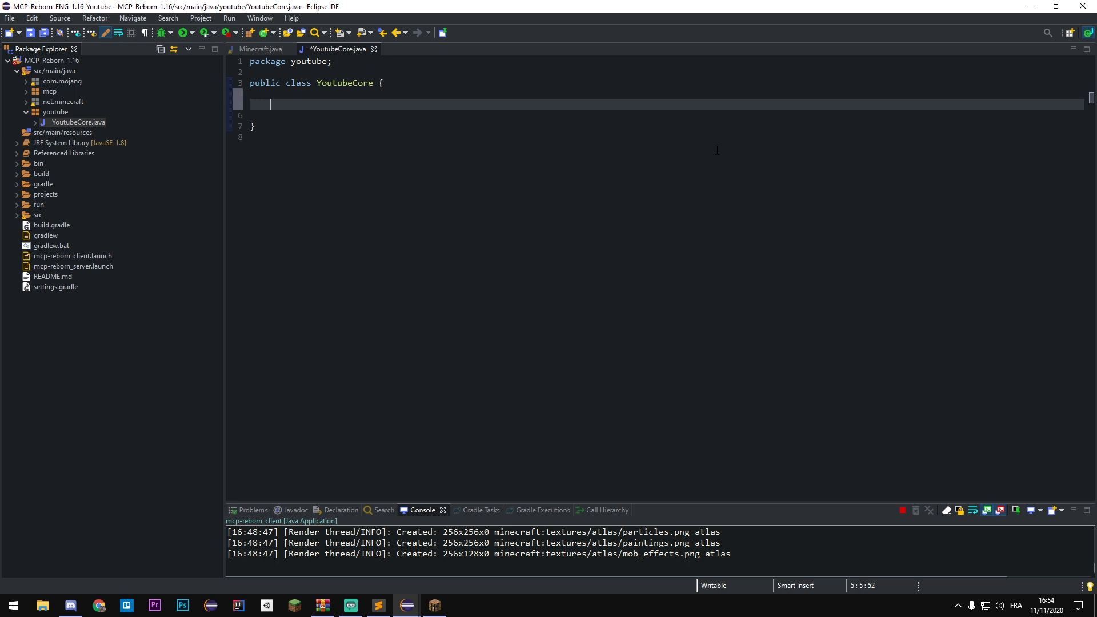
Step: Write public void launch() printing "Launch YoutubeCore OK", with a blank line above it
type("public vo")
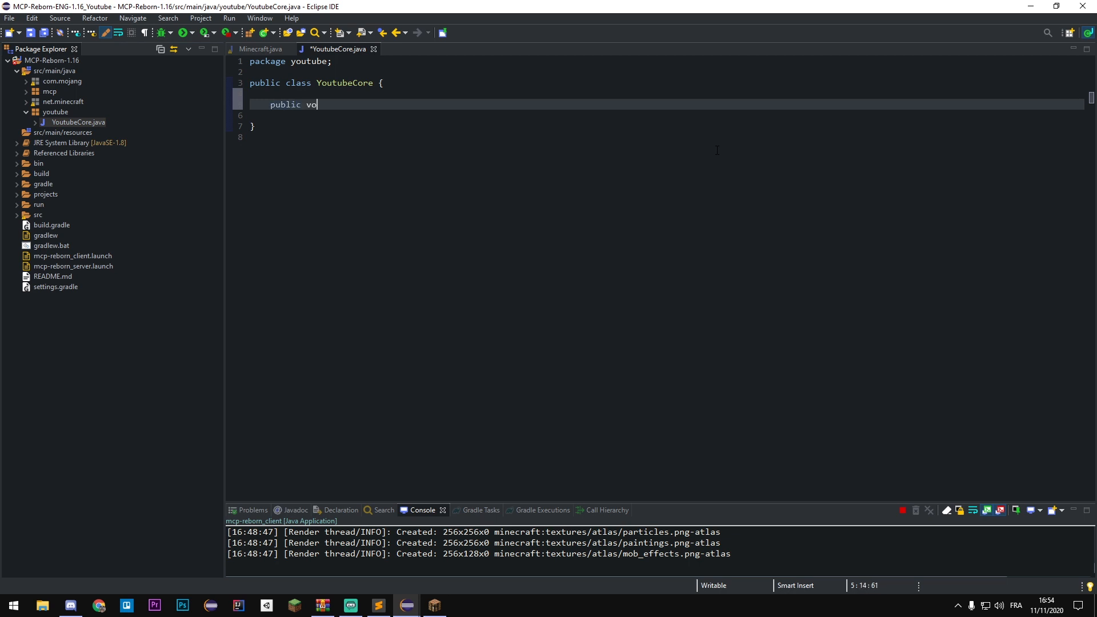
type("id launch() {")
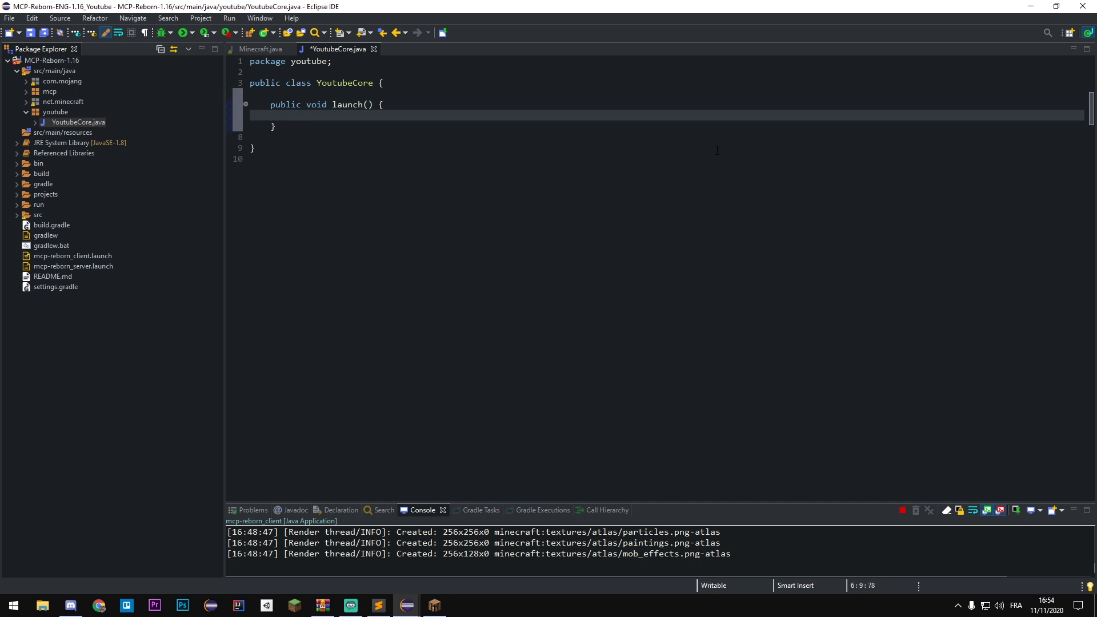
type("System")
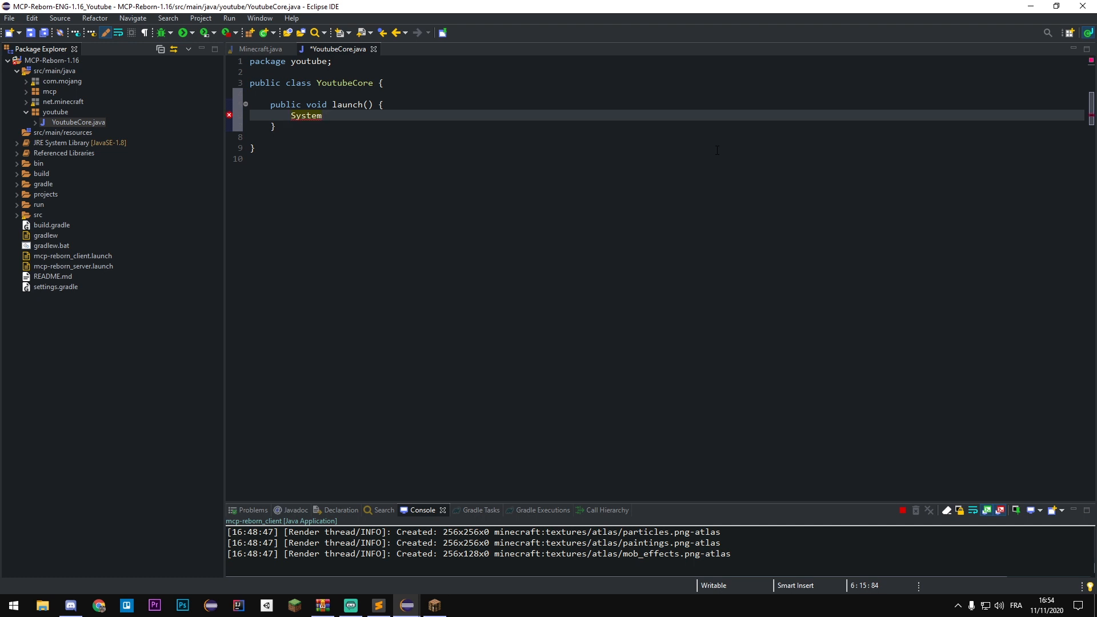
type(".out.println(\"Launch YoutubeCOre")
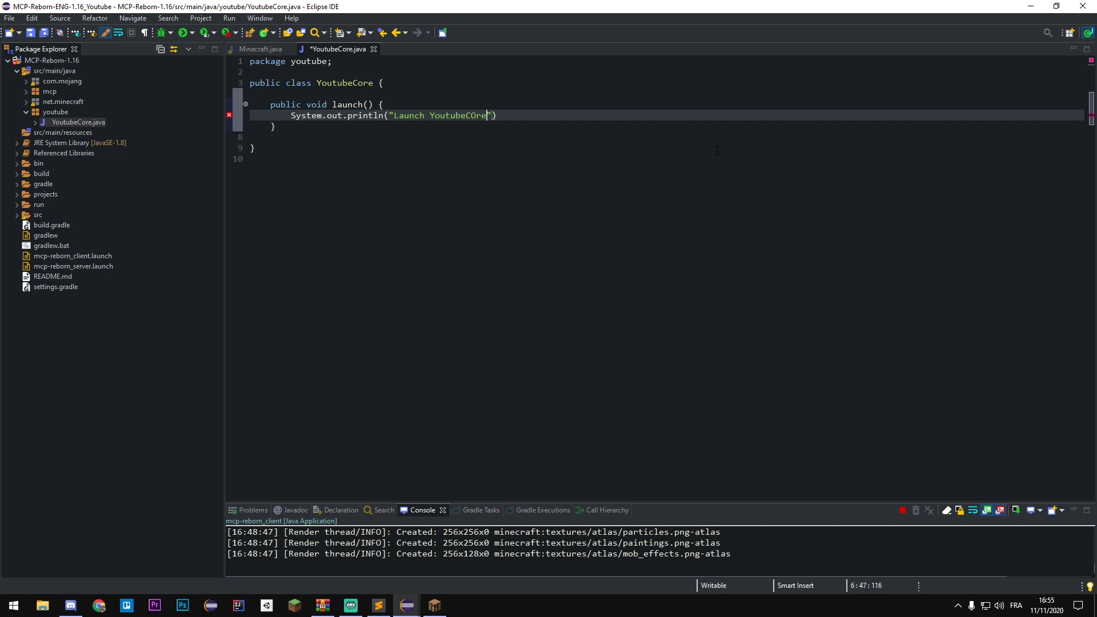
type("OK")
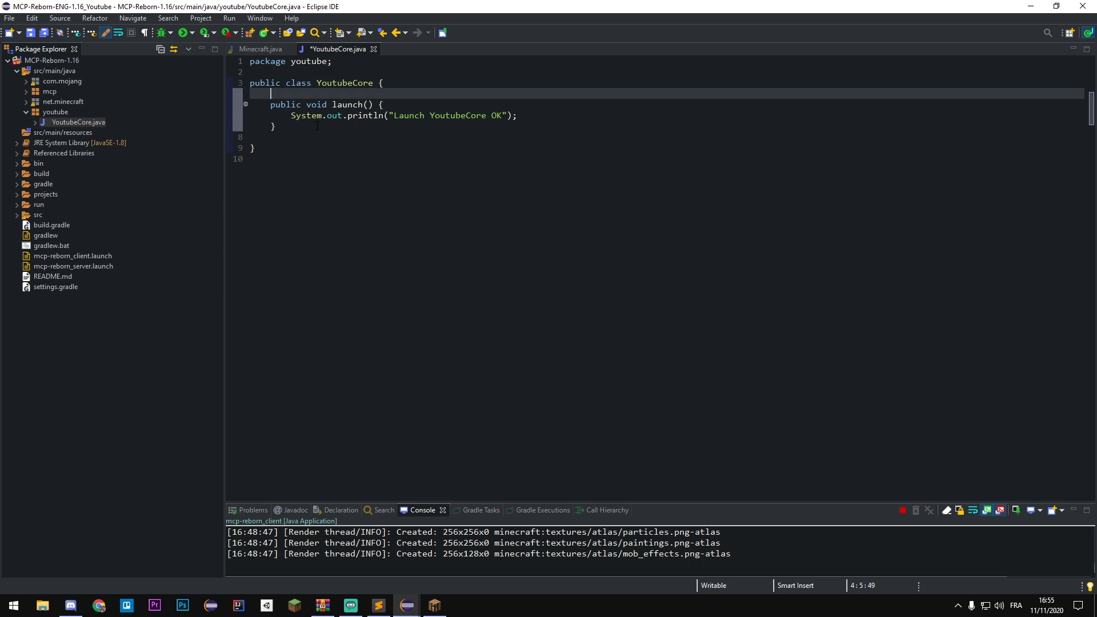
key("enter")
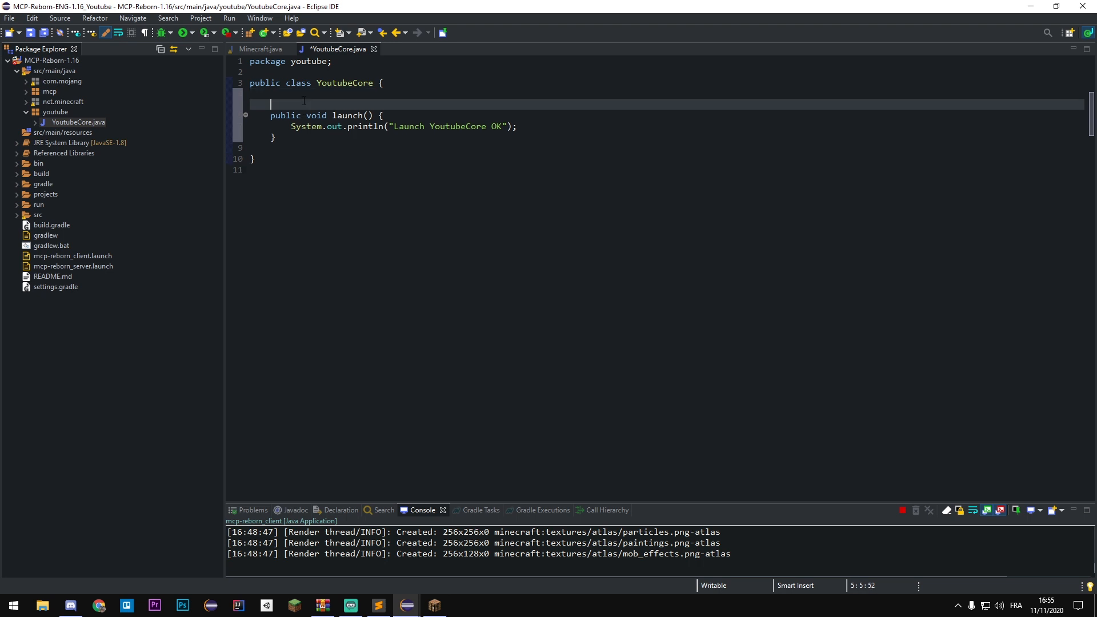
Step: Declare a private static YoutubeCore instance field set to new YoutubeCore()
type("private stai")
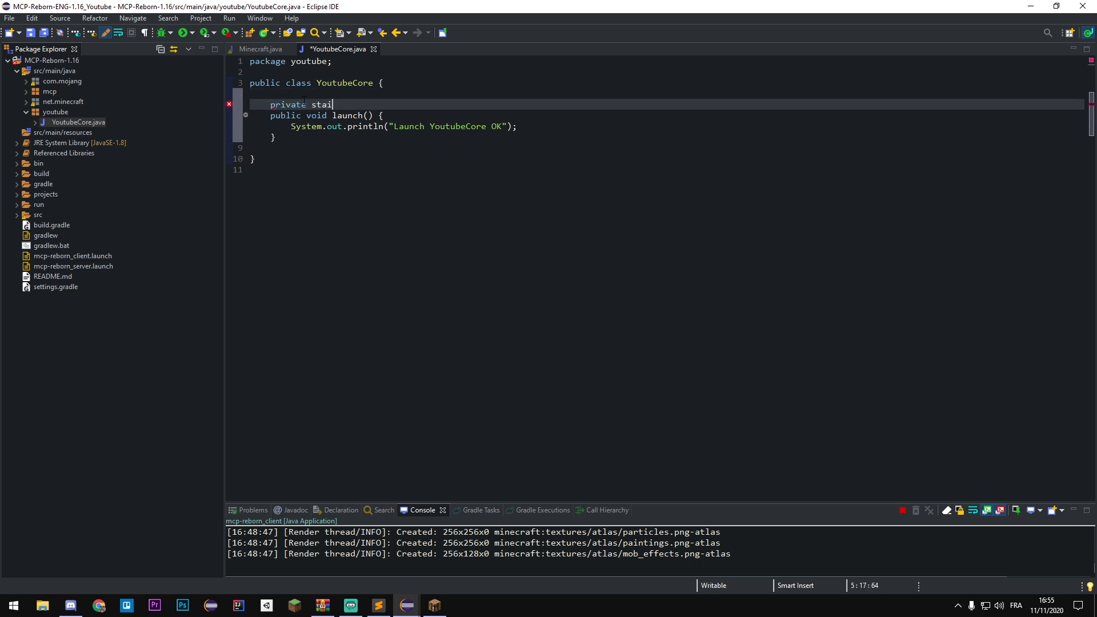
type("c YoutubeCore instance = new Y")
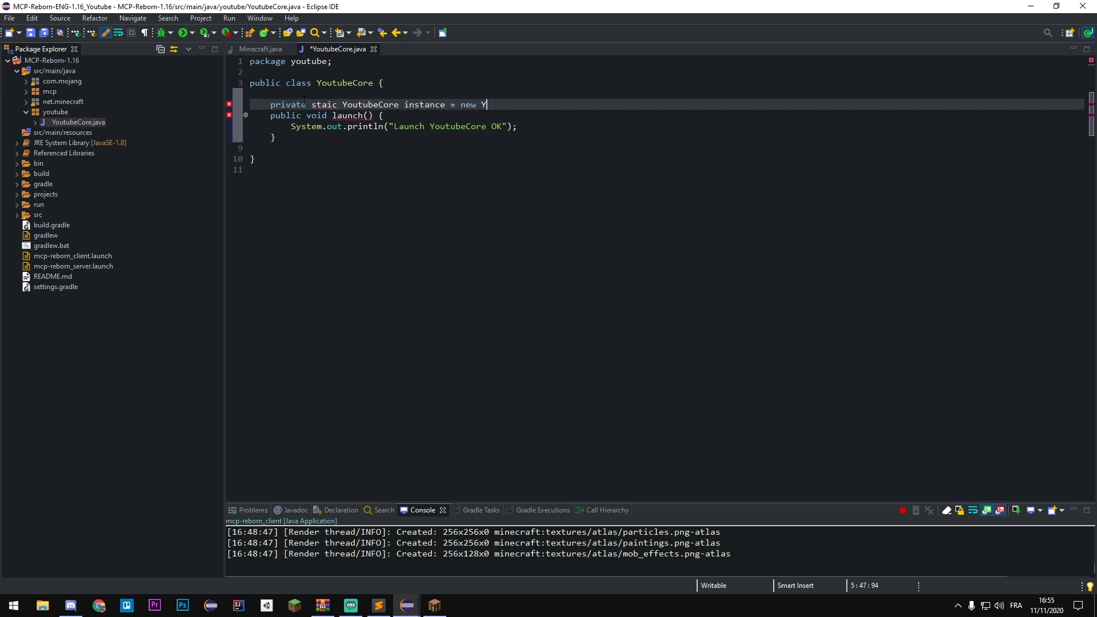
type("outubeCore();")
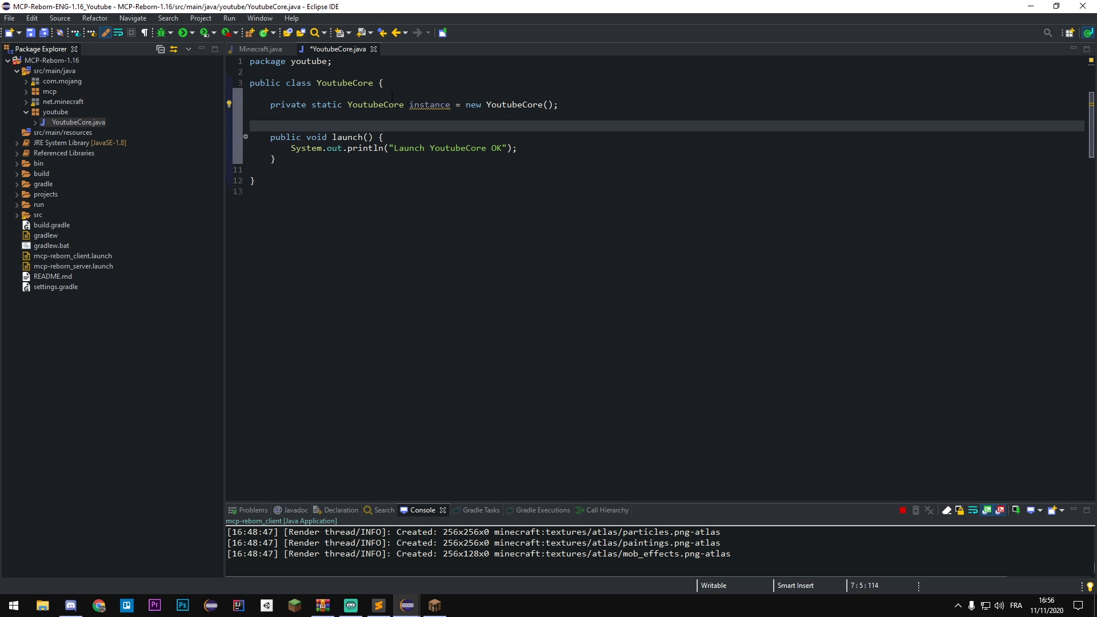
Step: Add a public static getInstance() method that returns instance
type("public static Y")
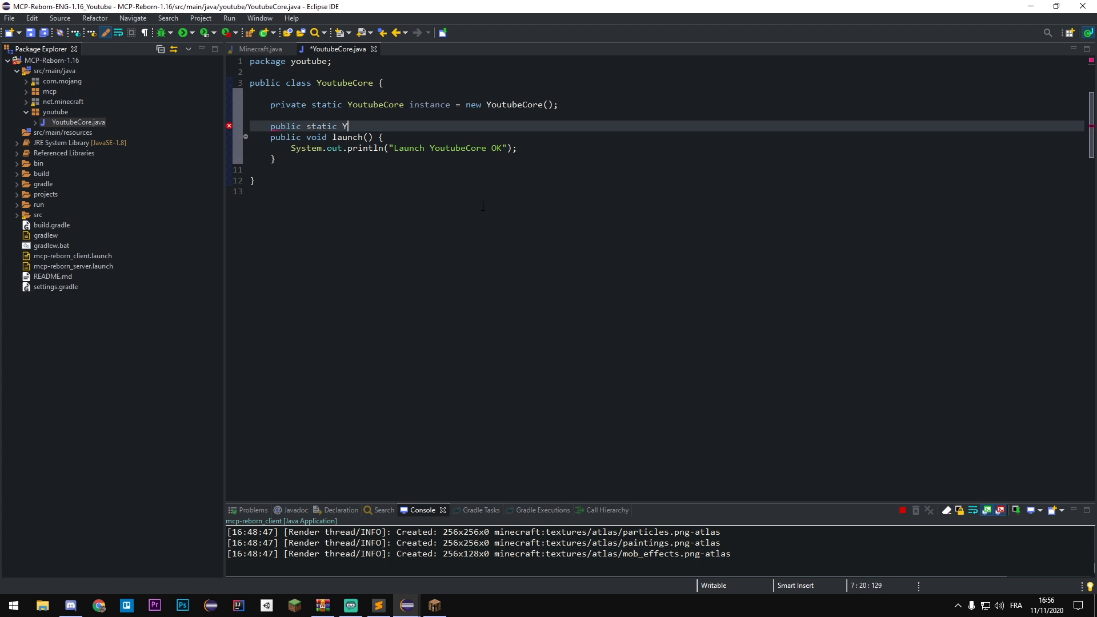
type("outubeCore getInstance() {")
type("return")
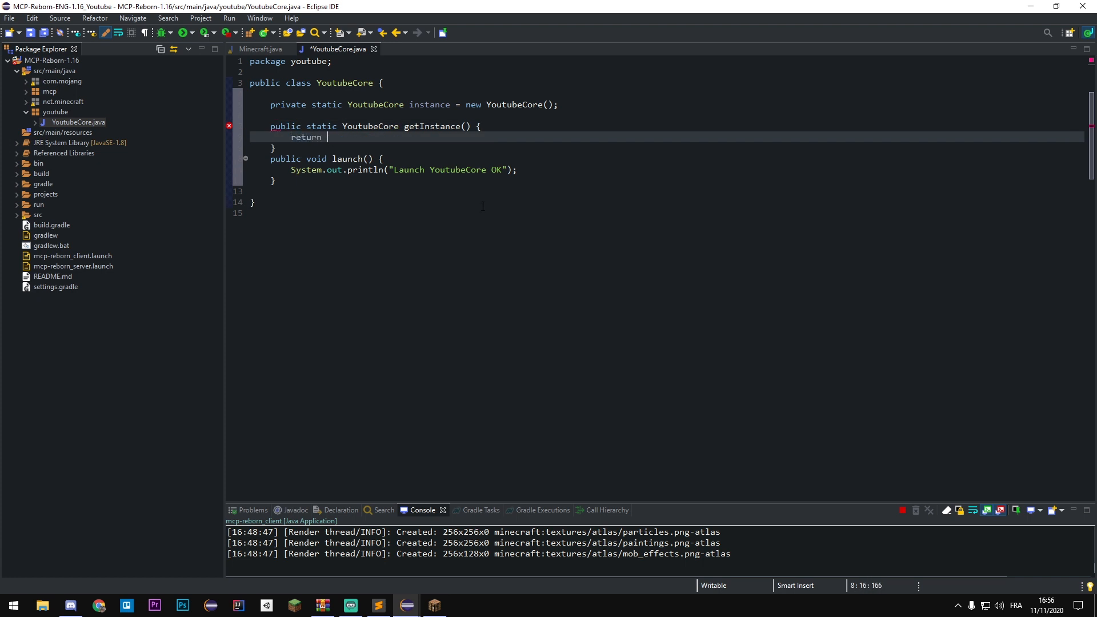
type("instance;")
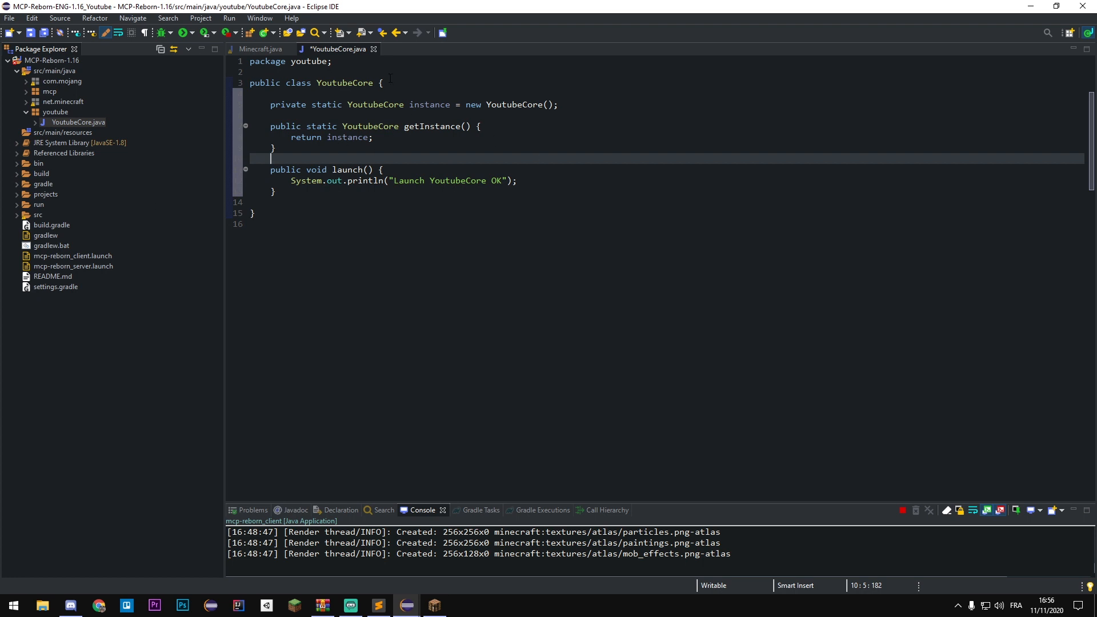
mouse_move(81, 187)
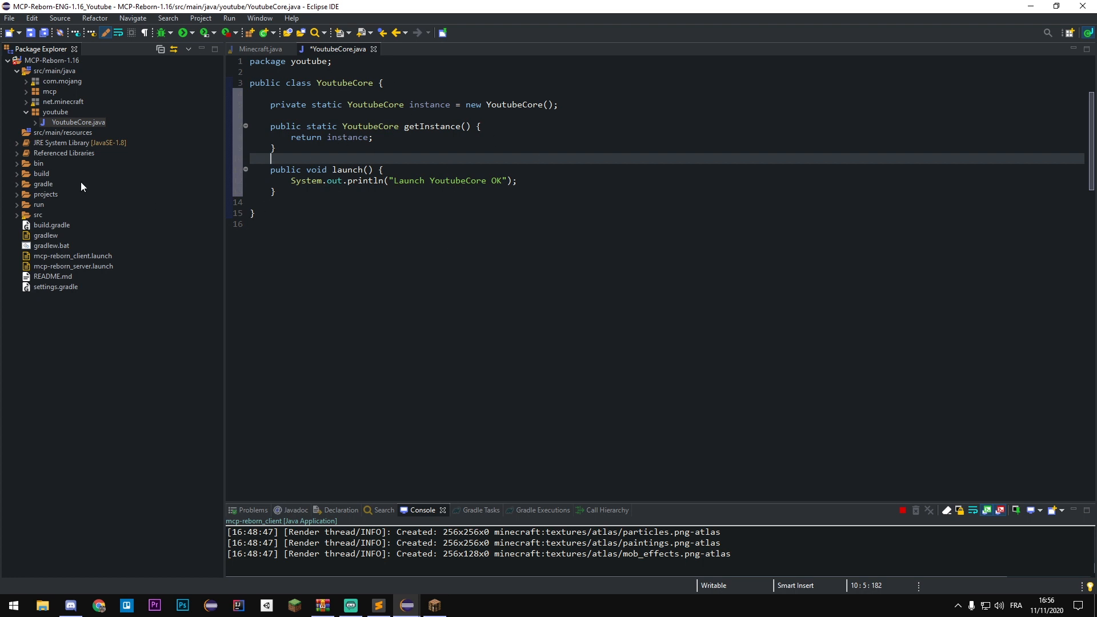
Step: Open Minecraft.java from net.minecraft.client and scroll to the constructor's end
left_click(78, 122)
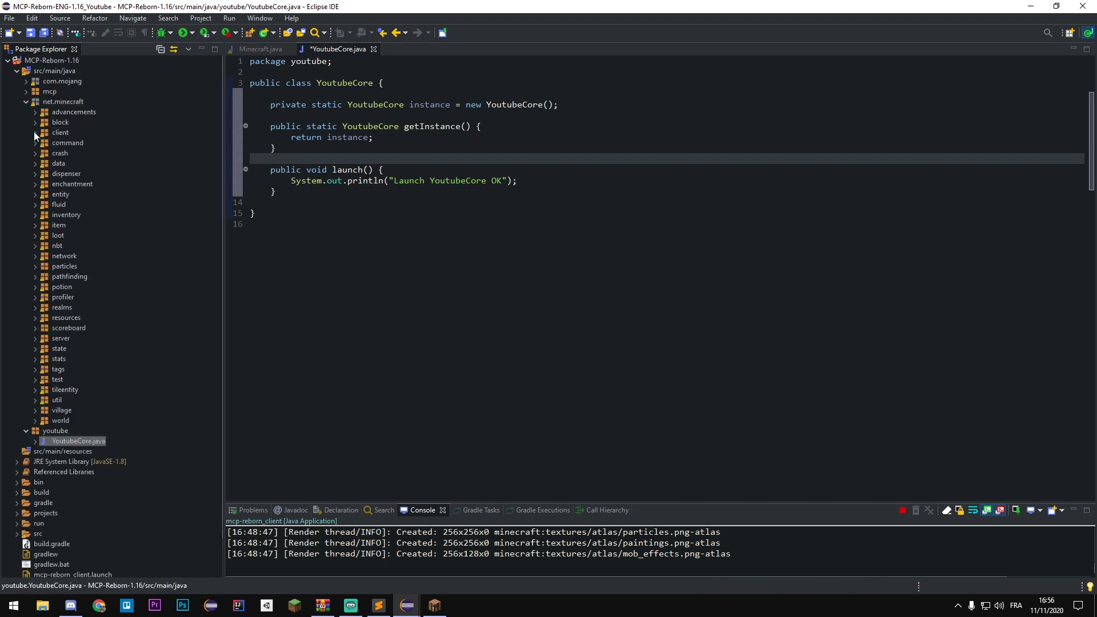
left_click(262, 49)
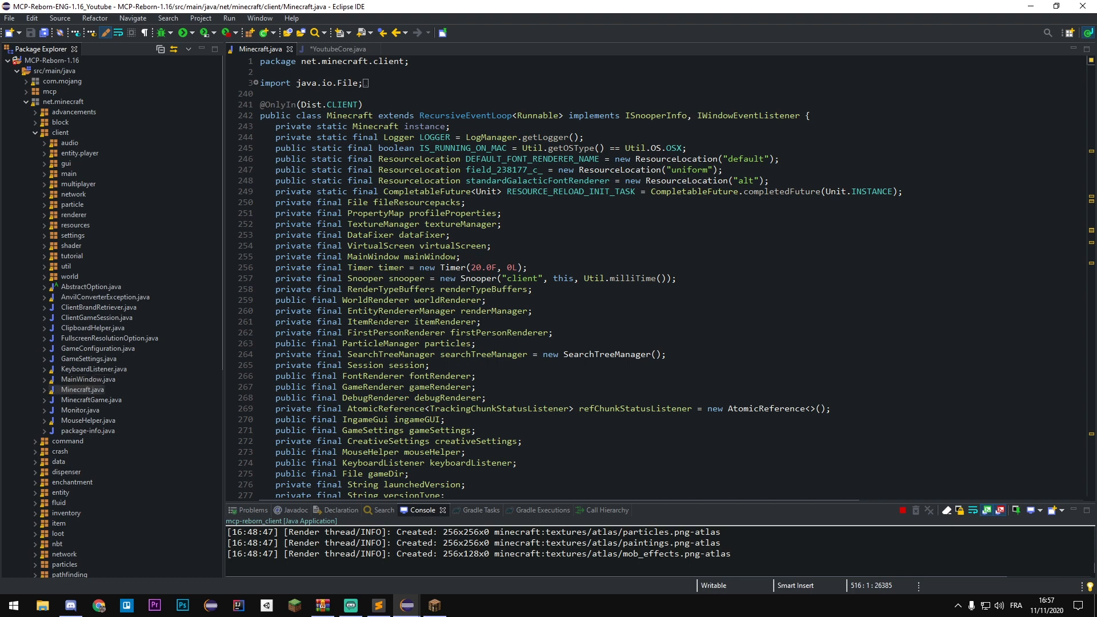
scroll("down", 3)
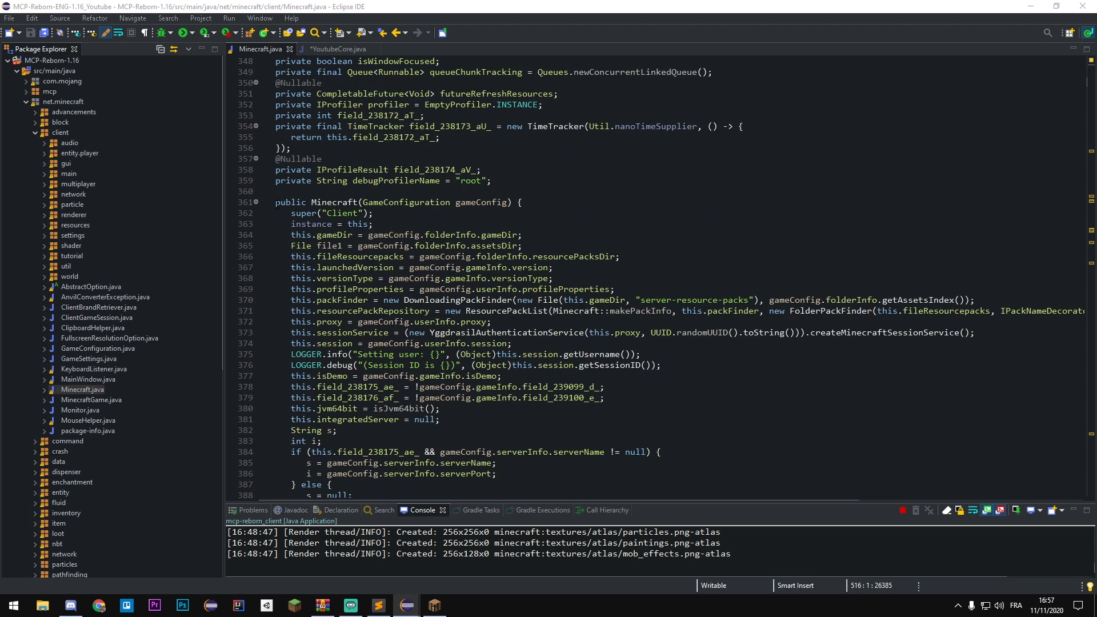
scroll("down", 3)
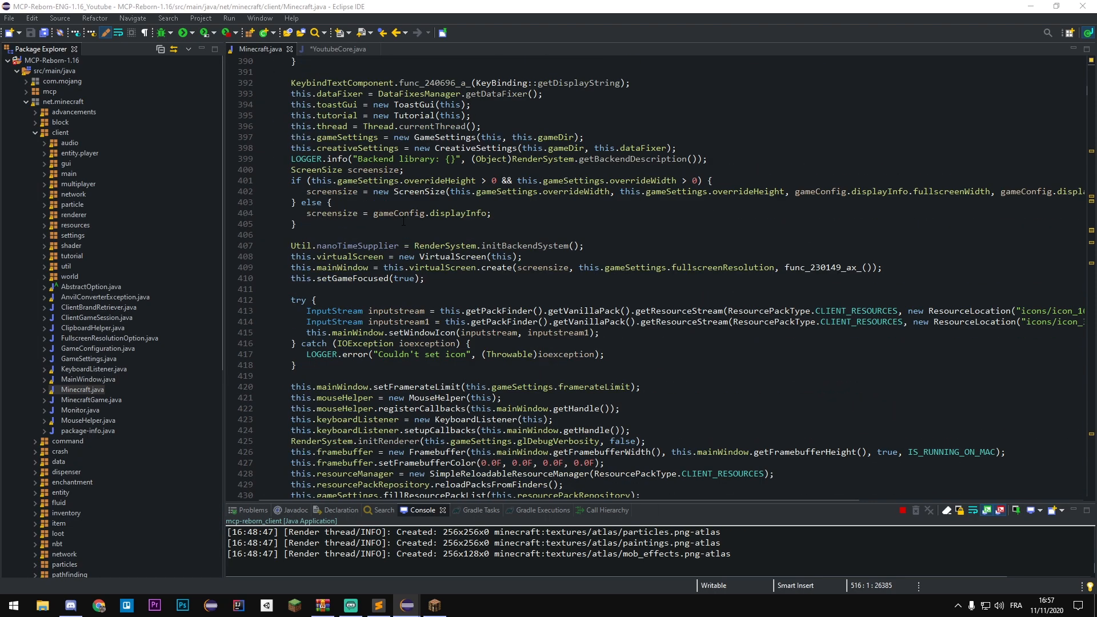
scroll("down", 3)
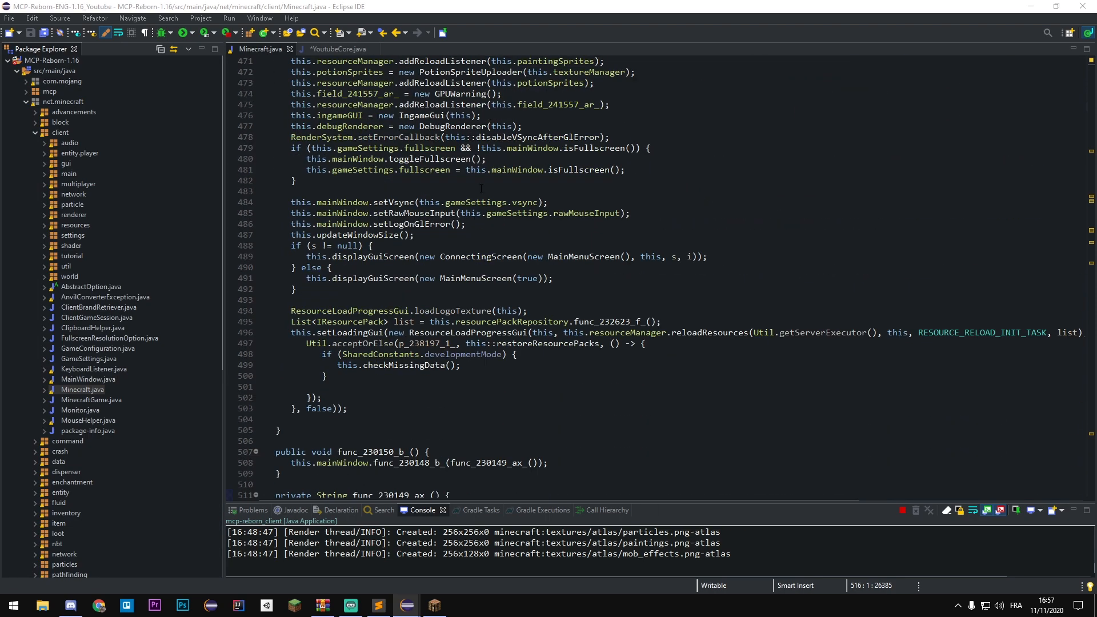
Step: Add YoutubeCore.getInstance().launch(); to the constructor and jump to launch
key("enter")
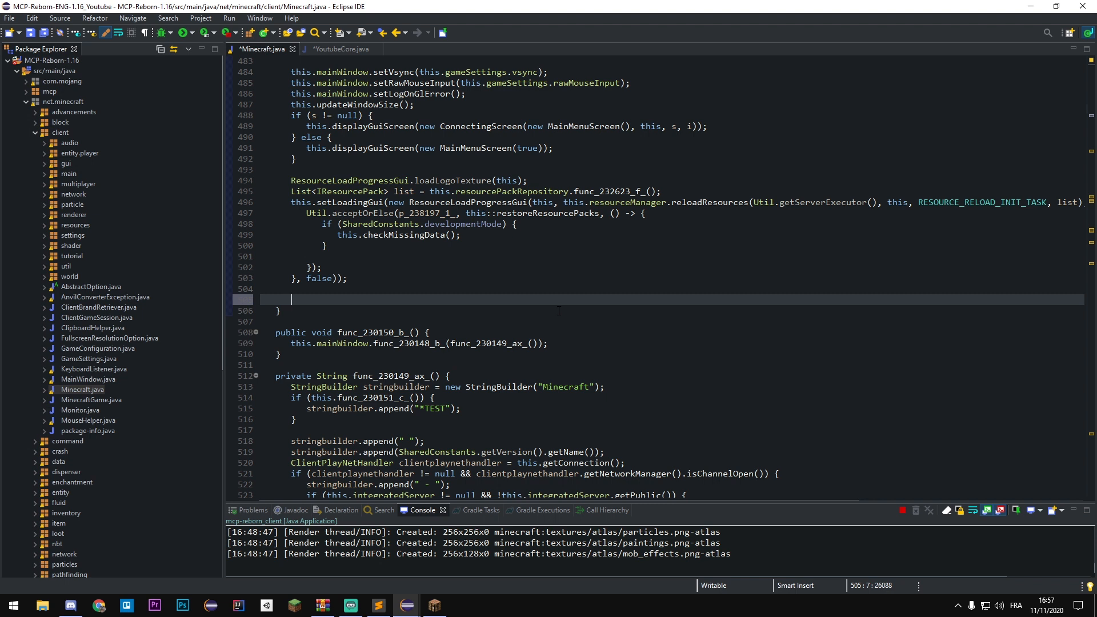
type("Youtube")
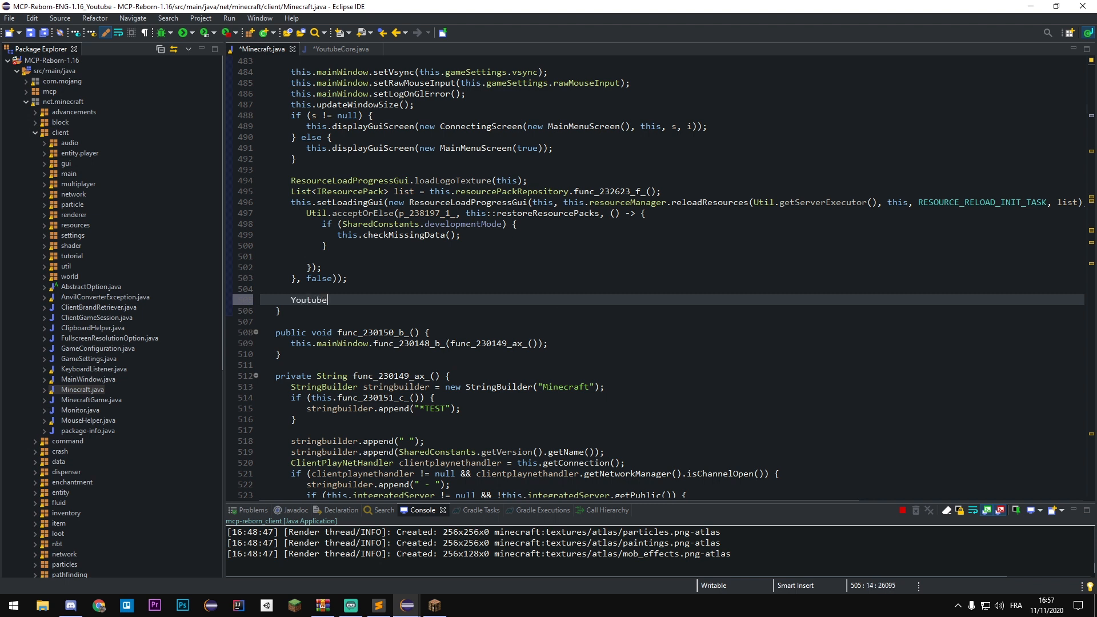
type("Core.ge")
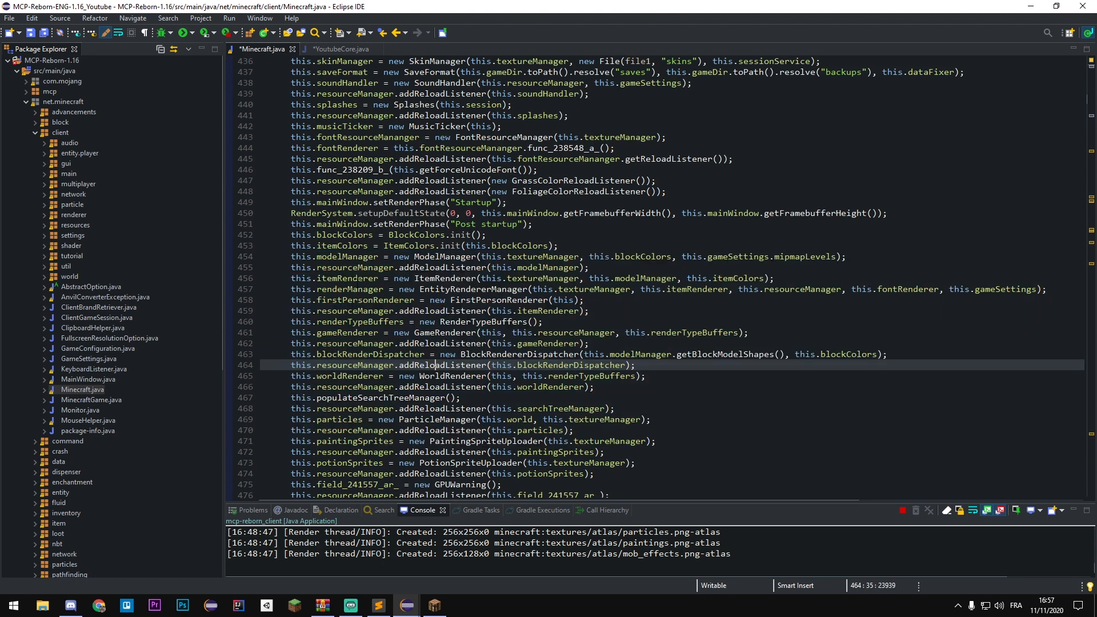
scroll("down", 3)
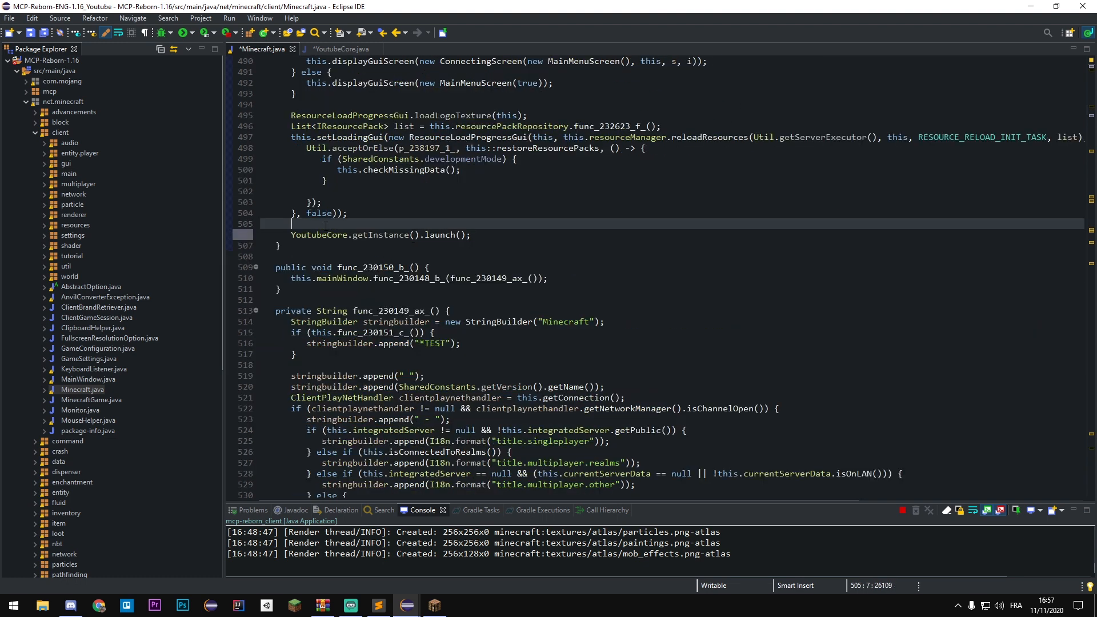
left_click(340, 50)
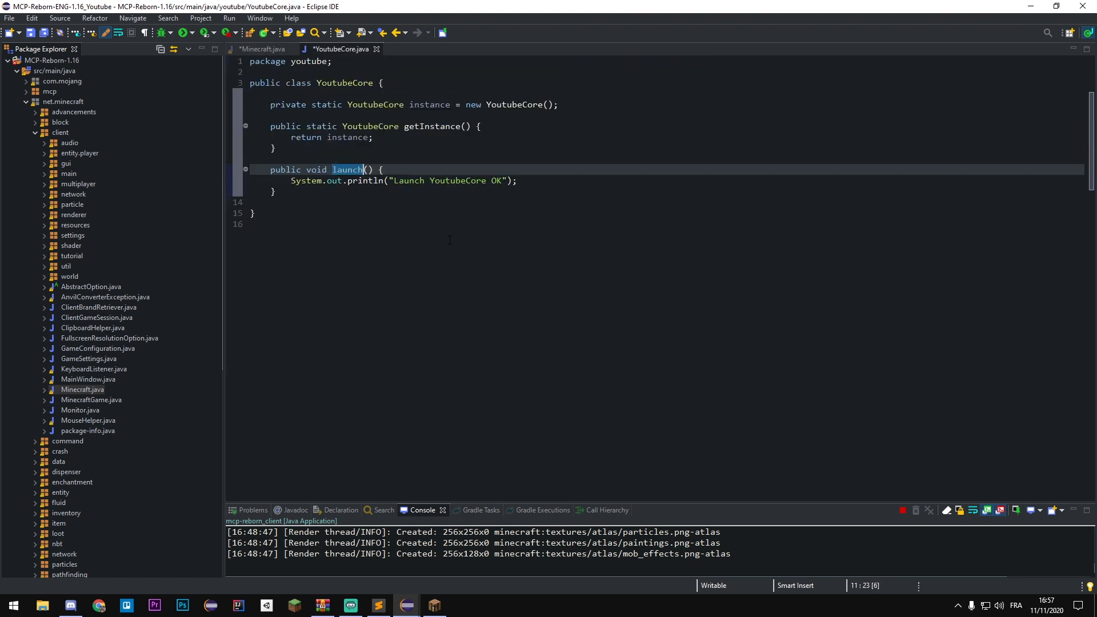
Step: Save the edits to Minecraft.java and YoutubeCore.java
key("ctrl+s")
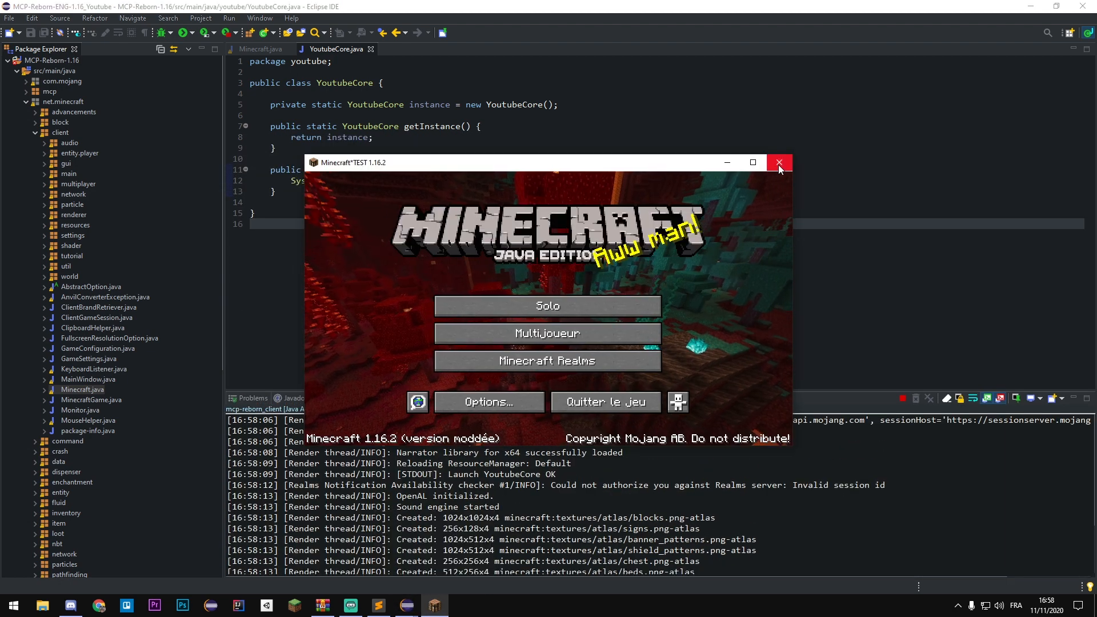
Step: Close the running Minecraft game and begin a new line under the instance field
left_click(779, 162)
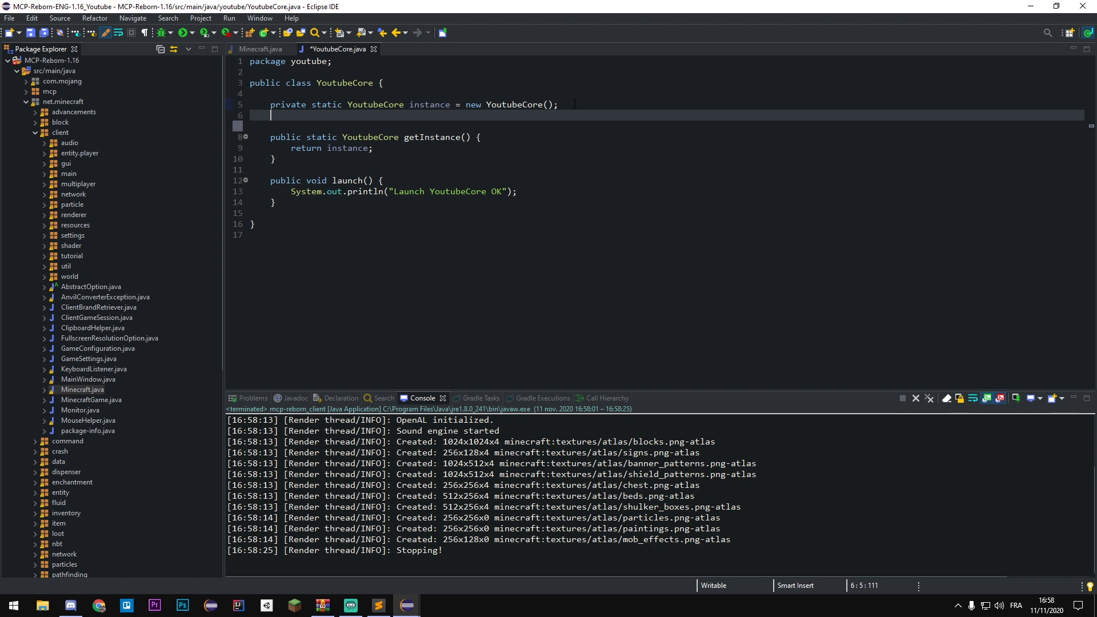
type("pr")
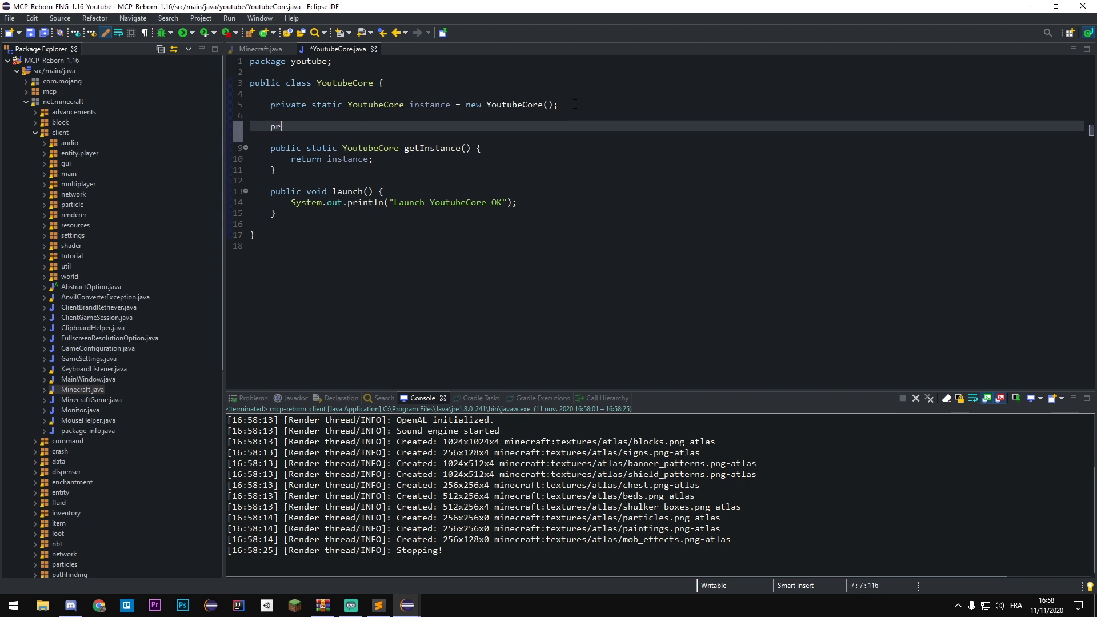
Step: Declare public static final String PROJECT_USERNAME = "YoutubePlayer" in YoutubeCore
type("ublic static final")
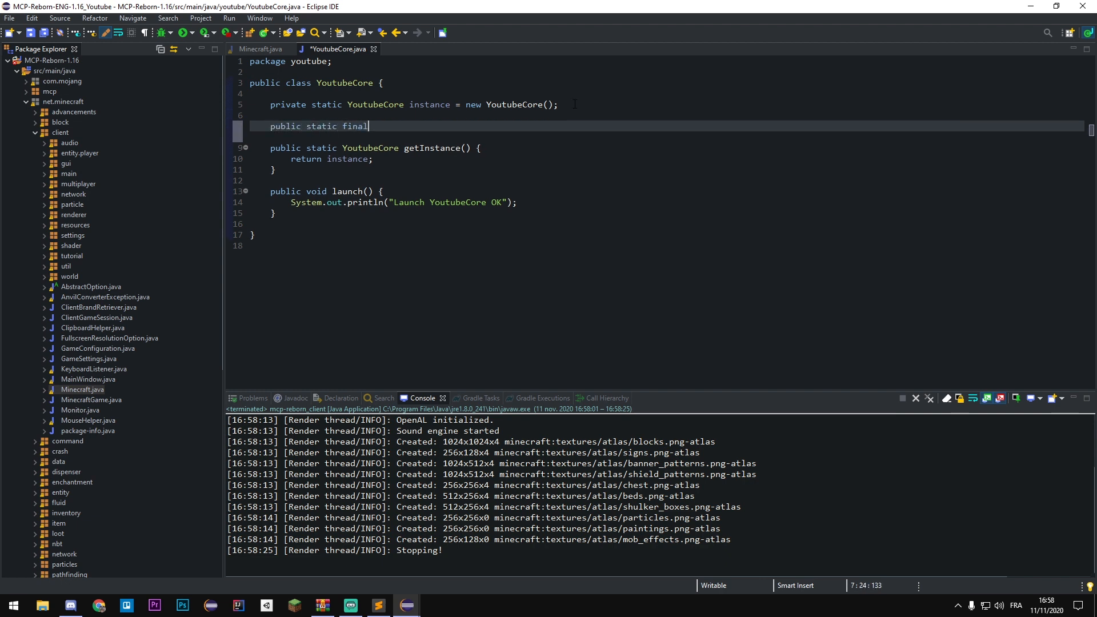
type("String P")
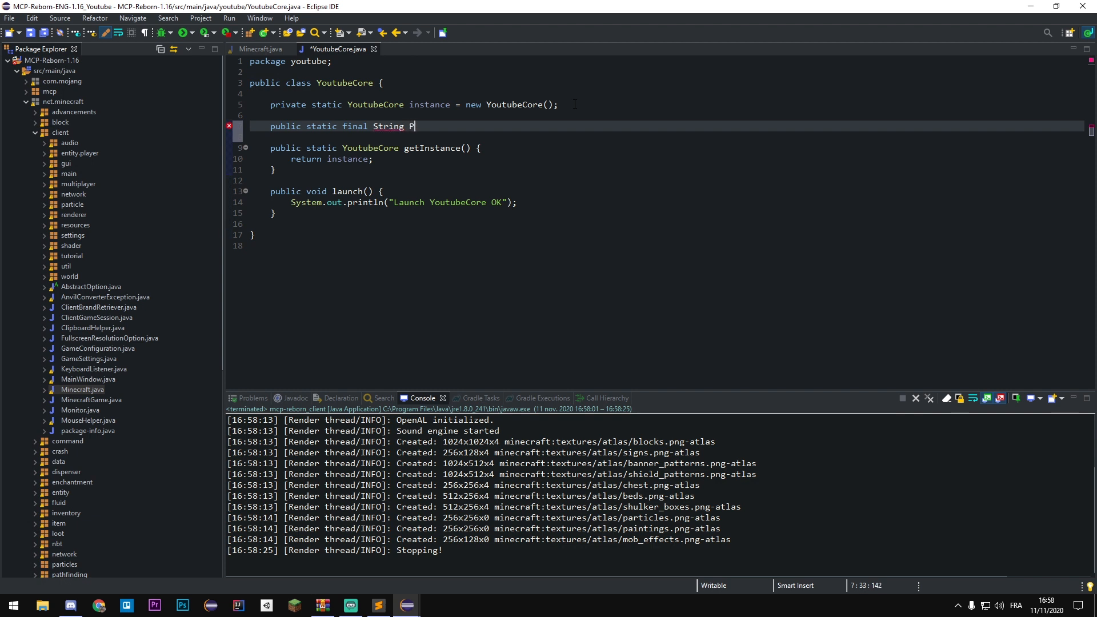
type("ROJECT_USERNAME")
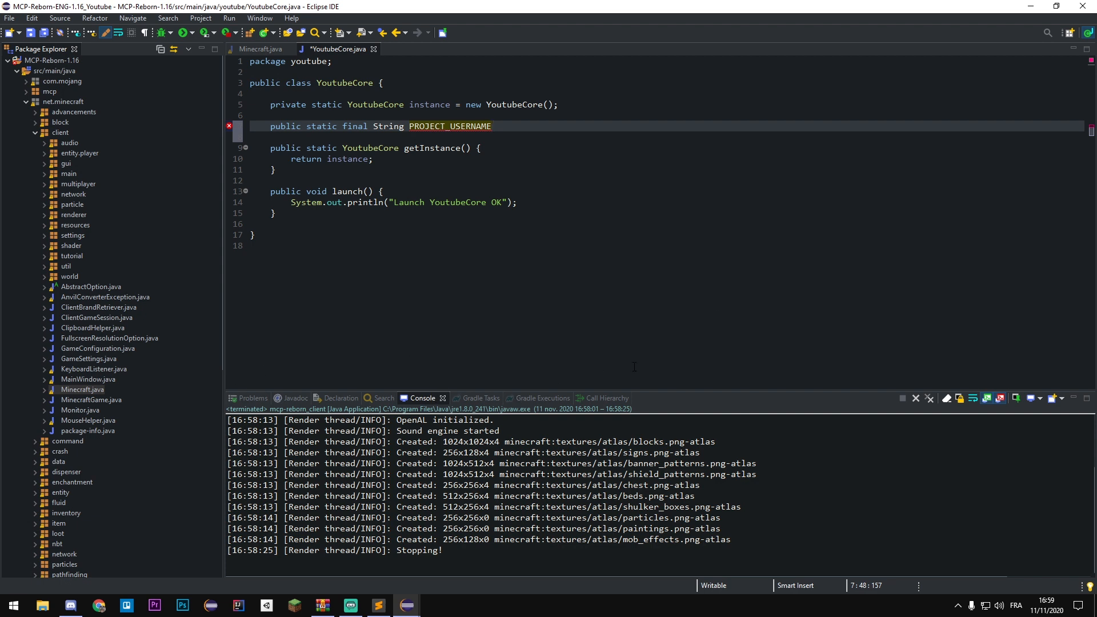
type("= \"")
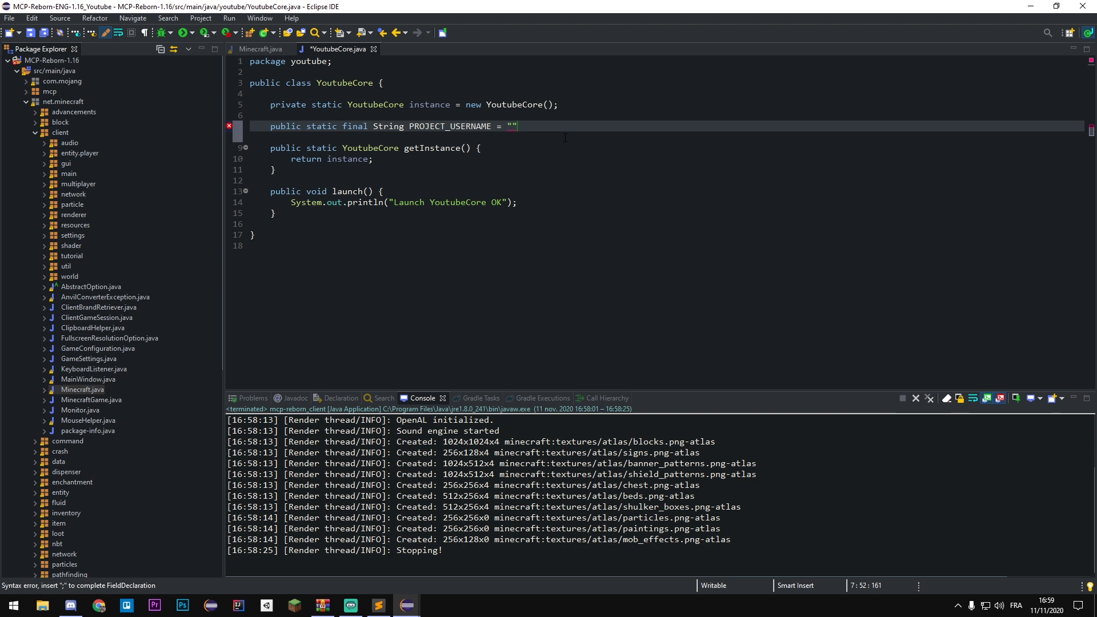
type("Player")
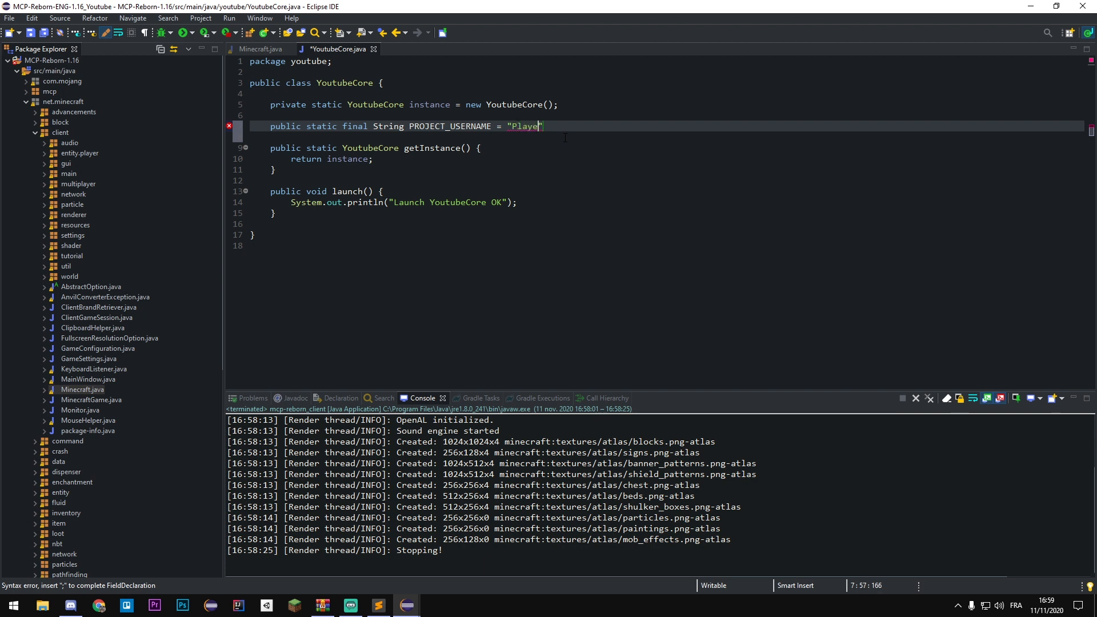
type("Youtube")
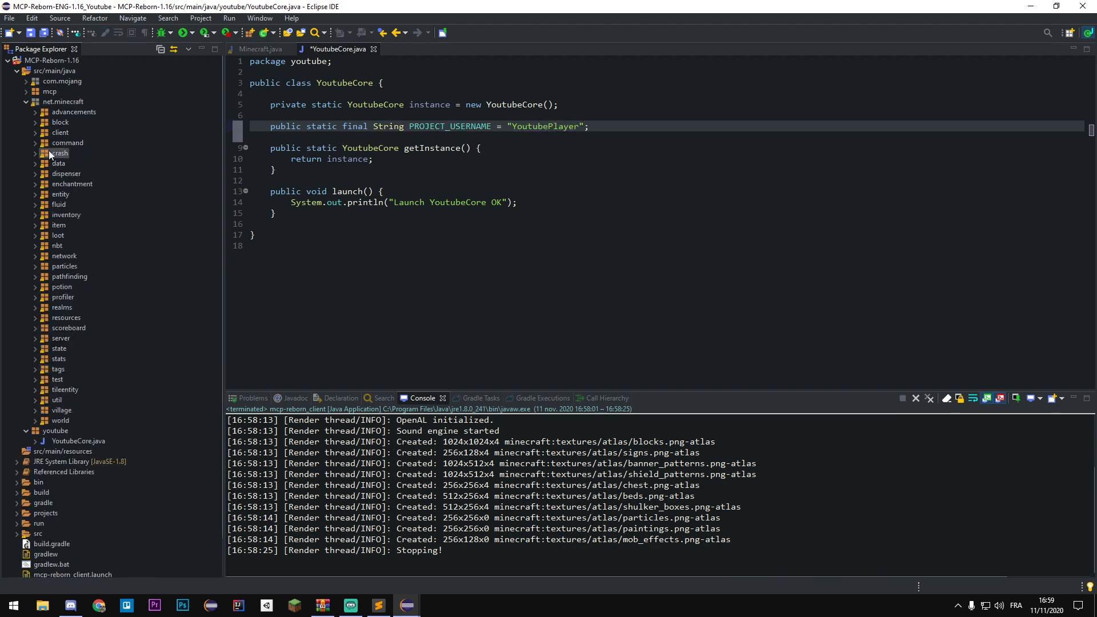
Step: Open Main.java in net.minecraft.client.main and select the username option's default value
left_click(36, 133)
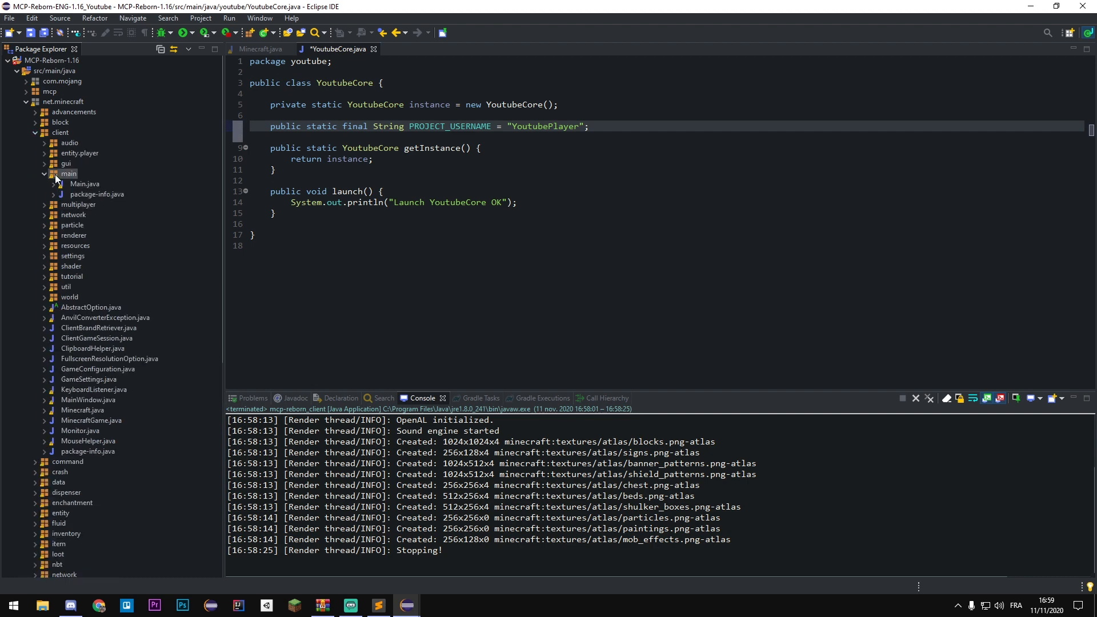
double_click(84, 183)
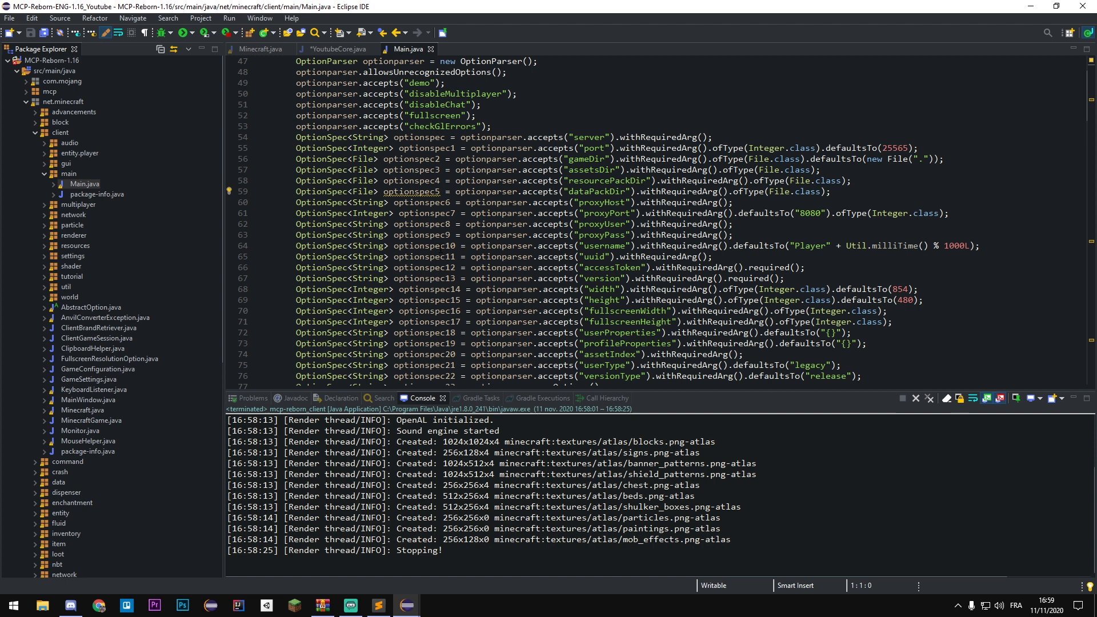
double_click(424, 246)
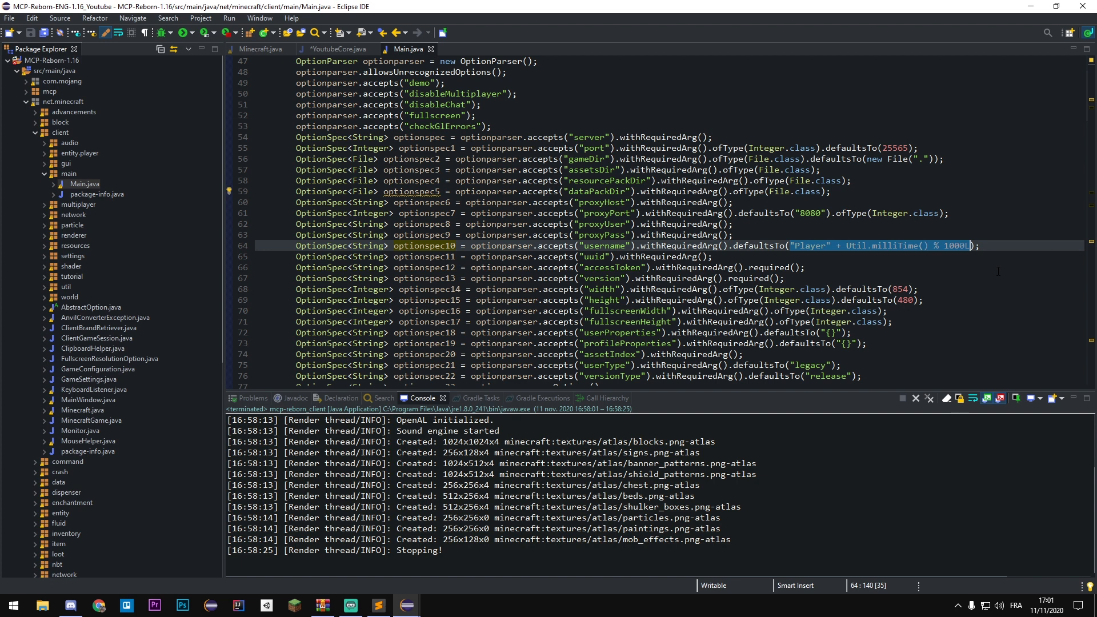
Step: Make Main.java's username option default to YoutubeCore.PROJECT_USERNAME, checking both files
type("YoutubeCore.PROJECT_USERNAME")
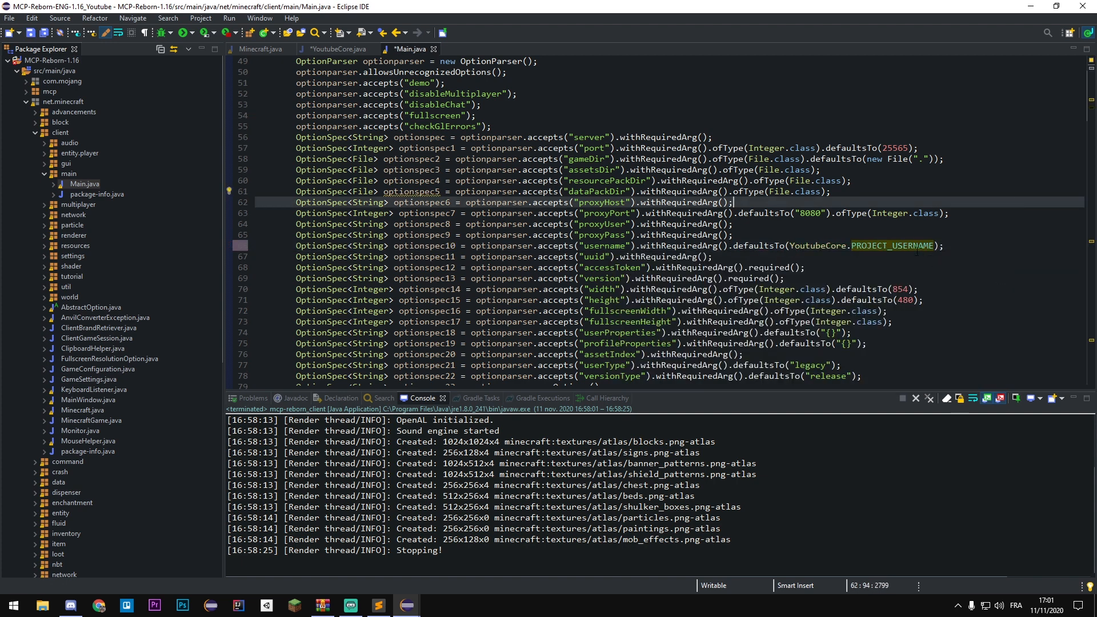
left_click(337, 49)
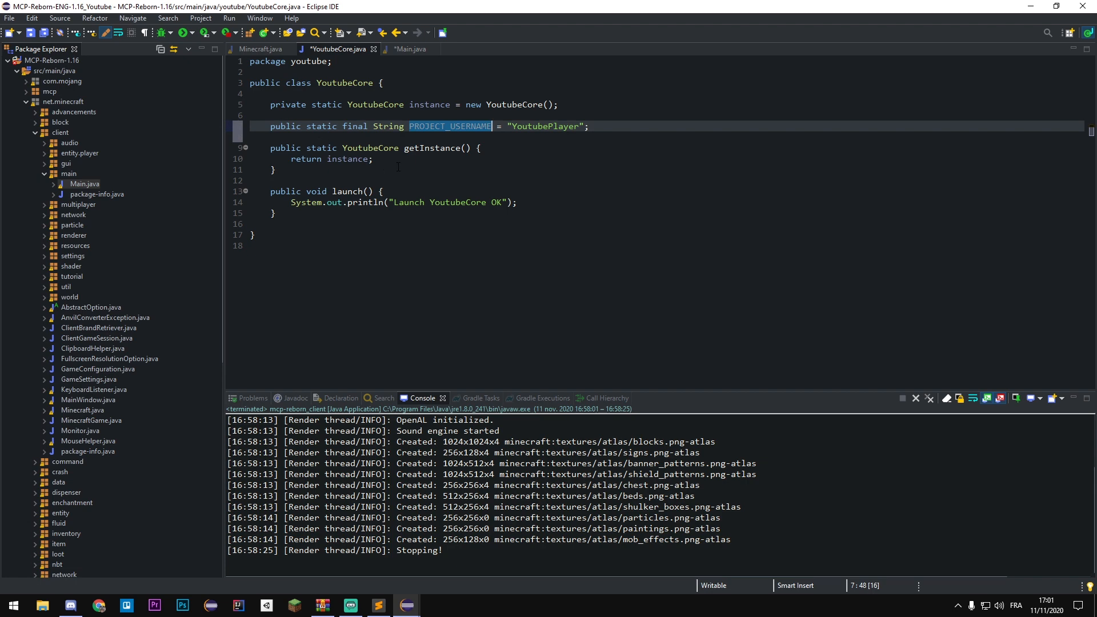
left_click(409, 49)
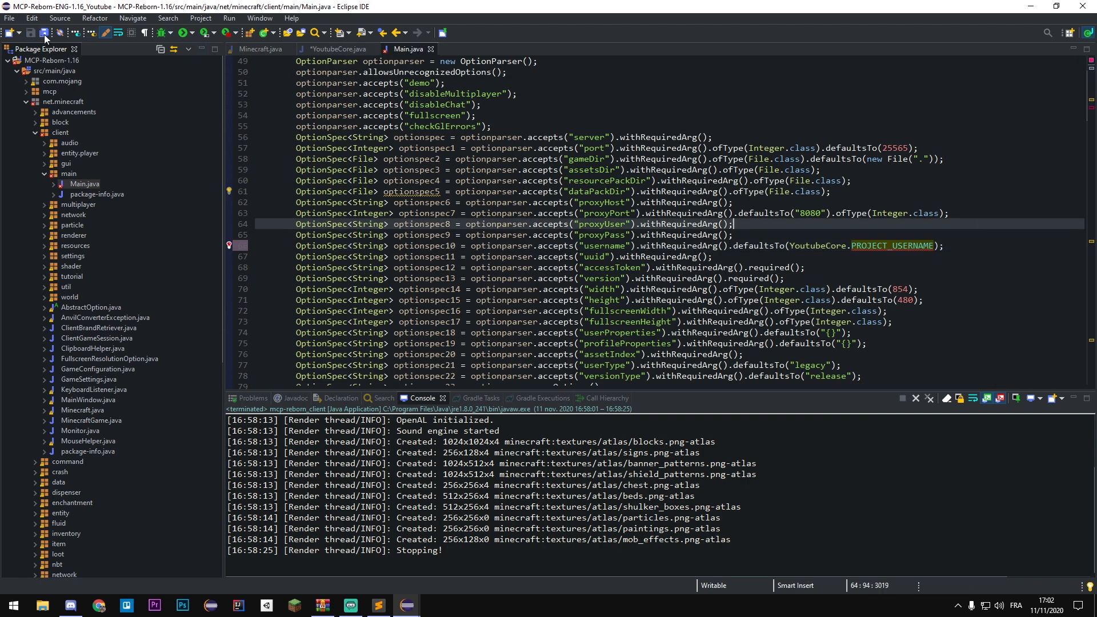
left_click(334, 50)
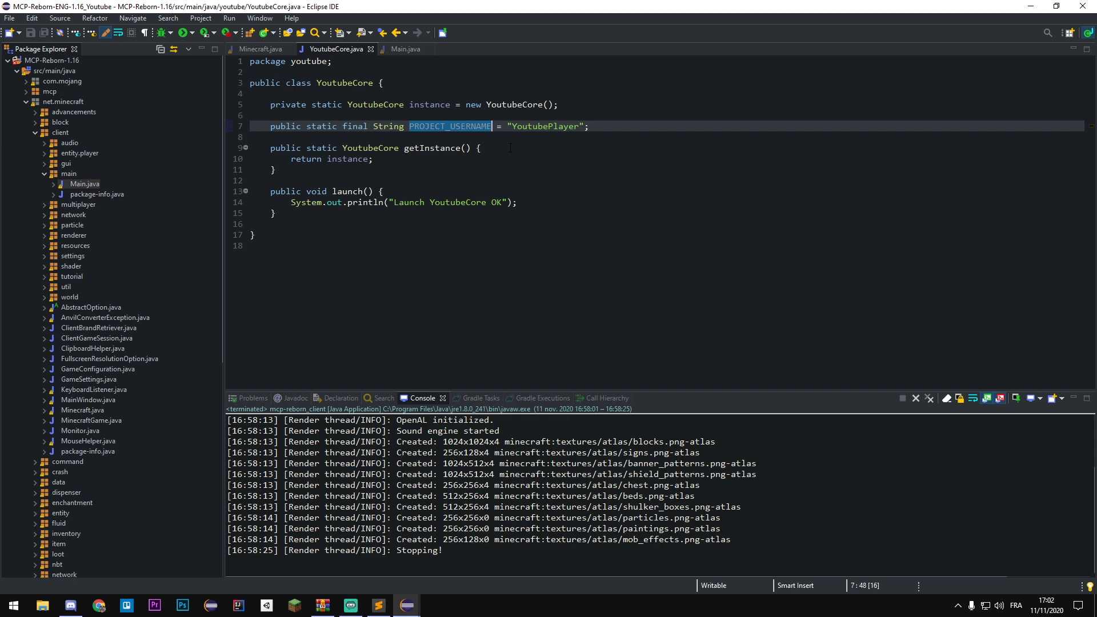
Step: Insert a blank line above the PROJECT_USERNAME constant in YoutubeCore
left_click(614, 127)
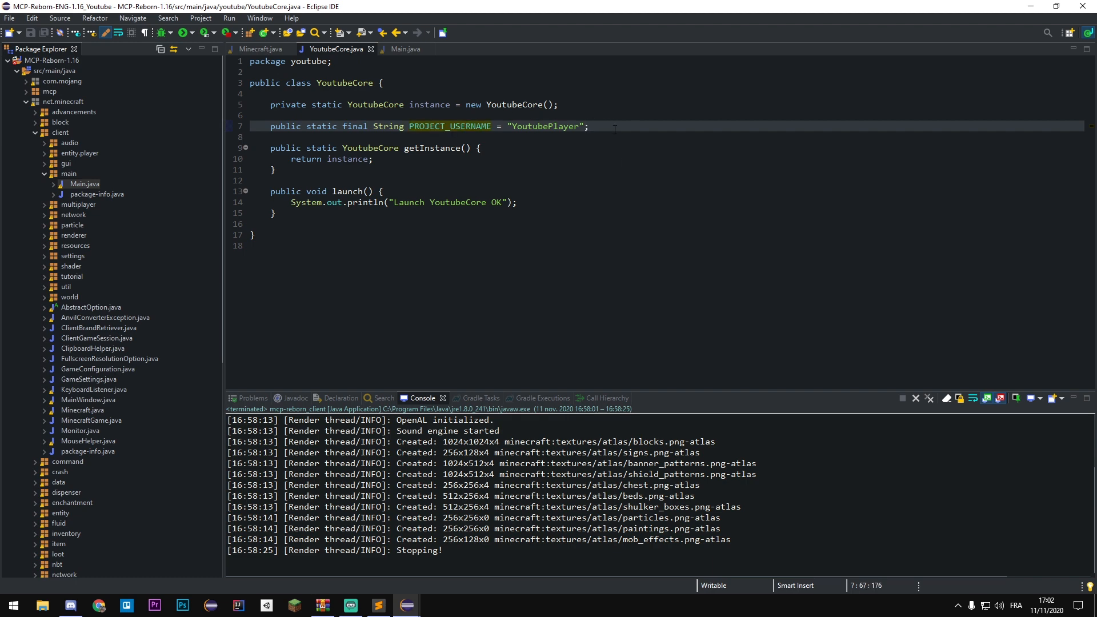
left_click(333, 61)
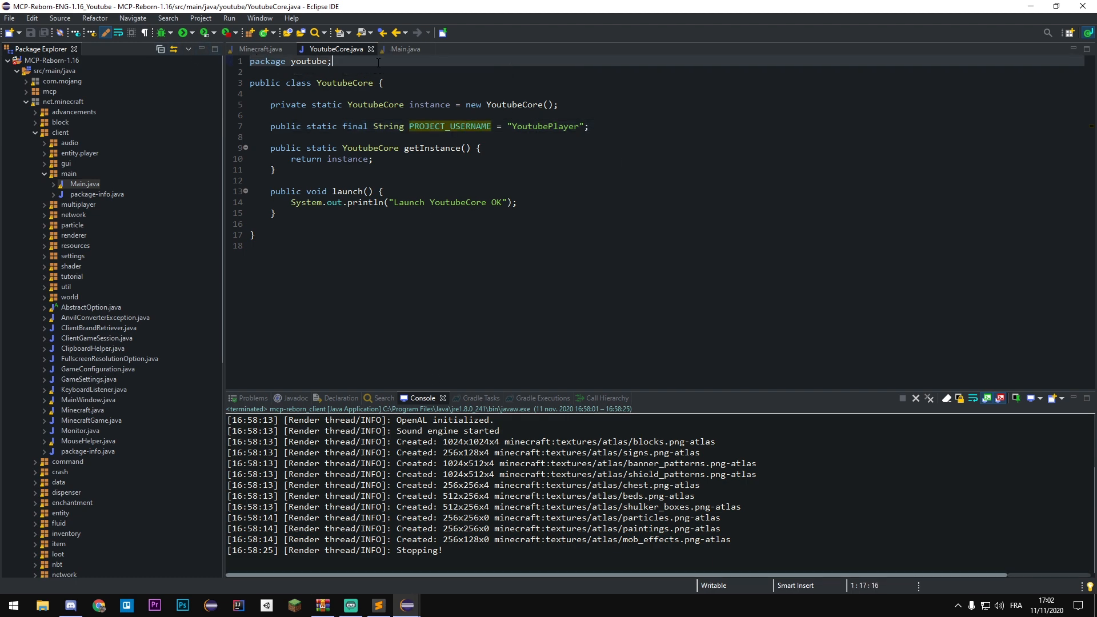
left_click(404, 49)
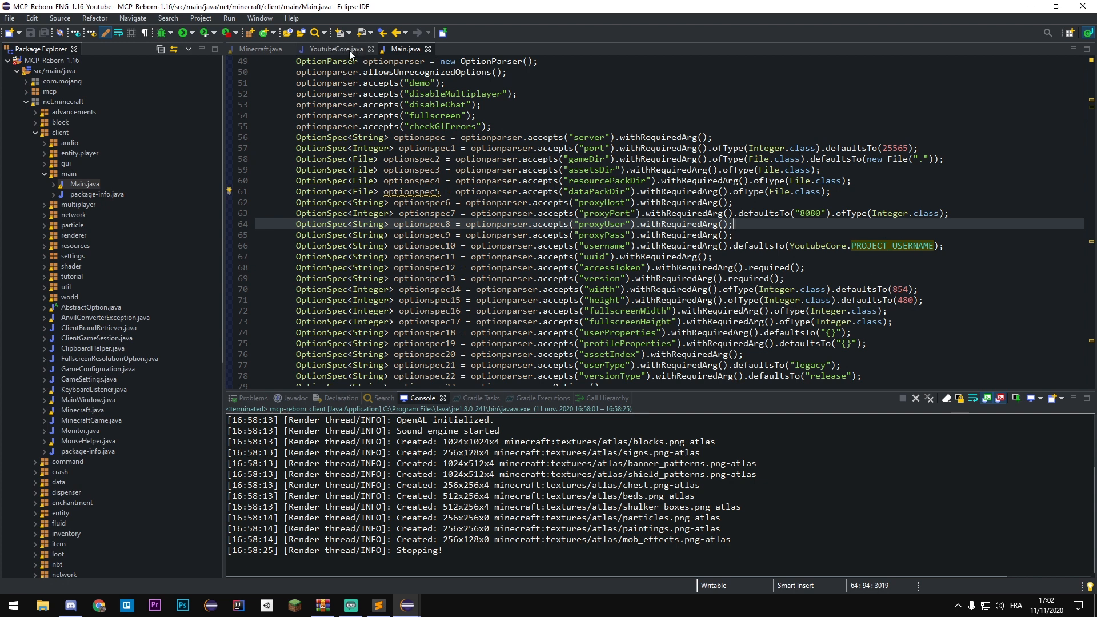
left_click(337, 49)
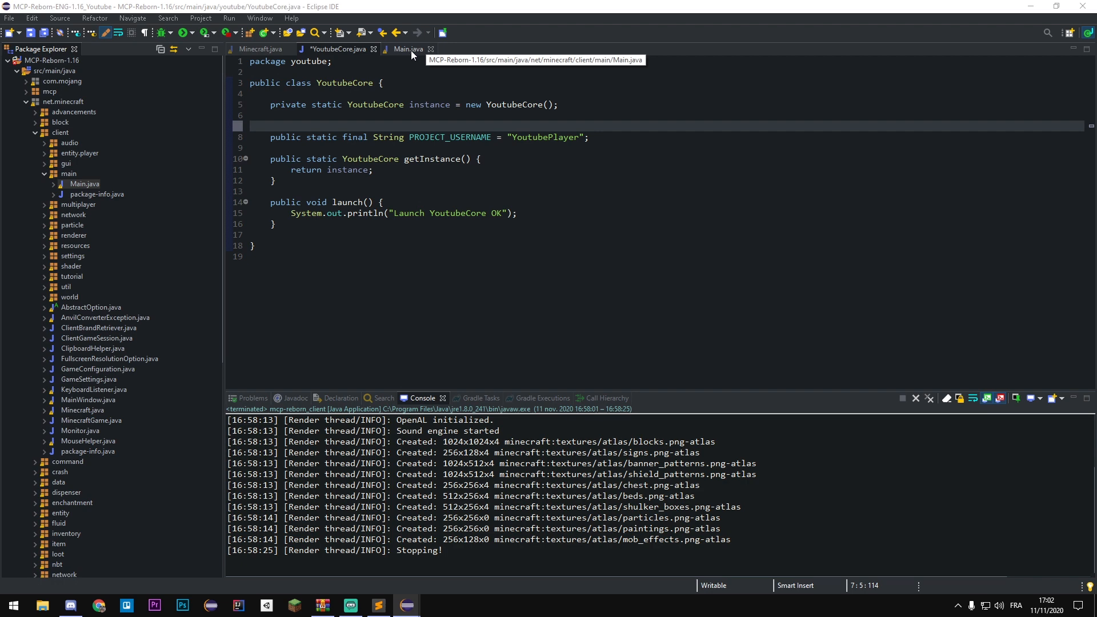
Step: Add 'public static final boolean IDE_USERNAME = true' to YoutubeCore; strip optionspec10's initializer
left_click(407, 50)
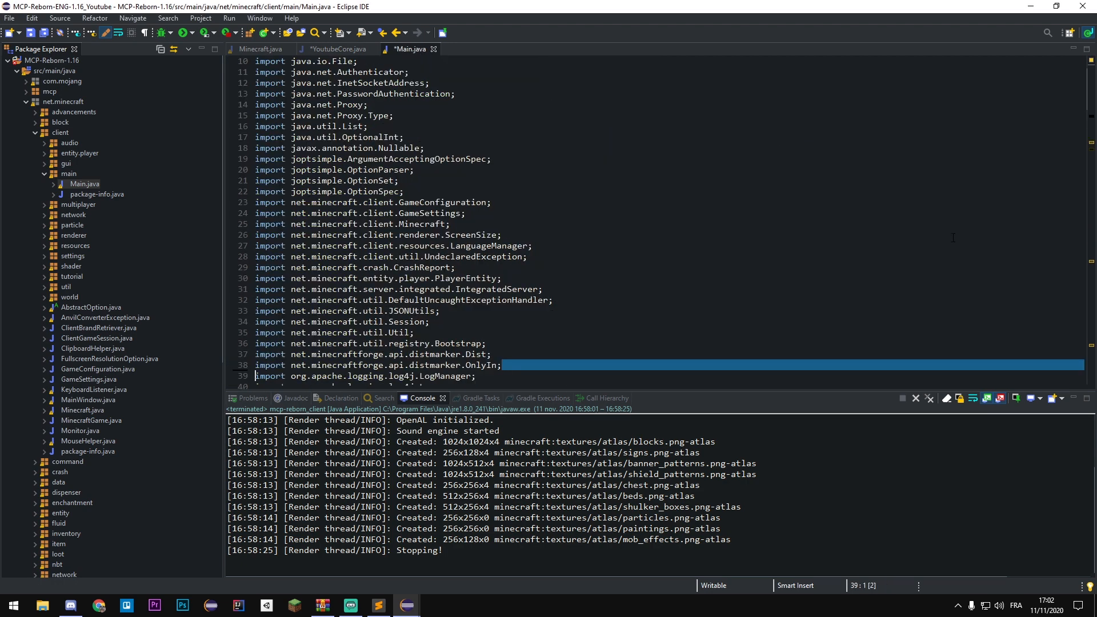
scroll("down", 3)
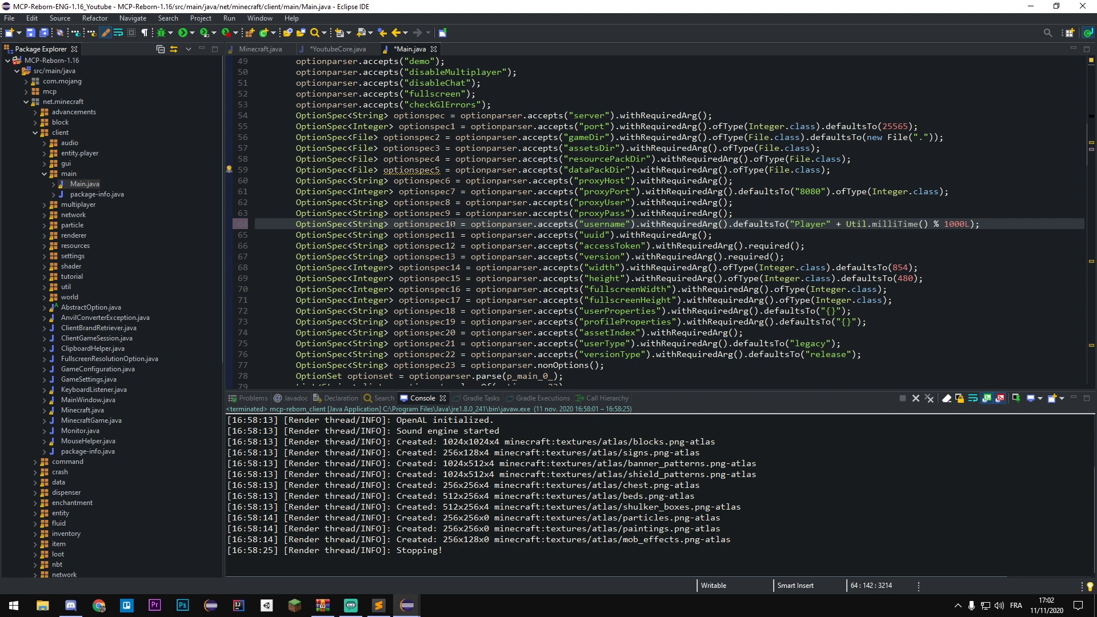
left_click(338, 49)
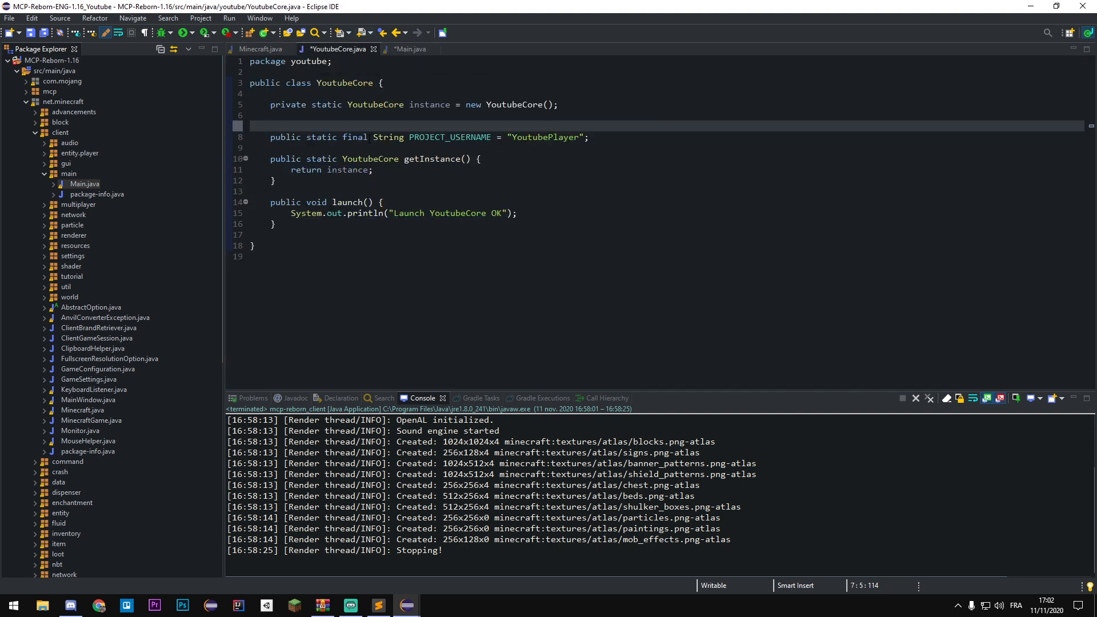
type("public static")
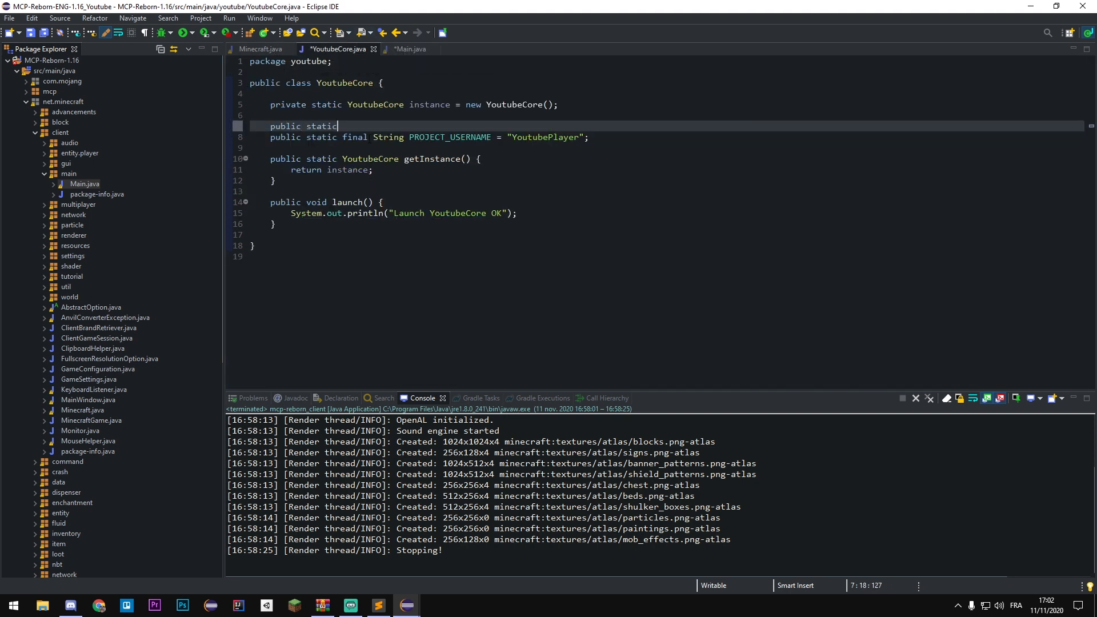
type("final boolean")
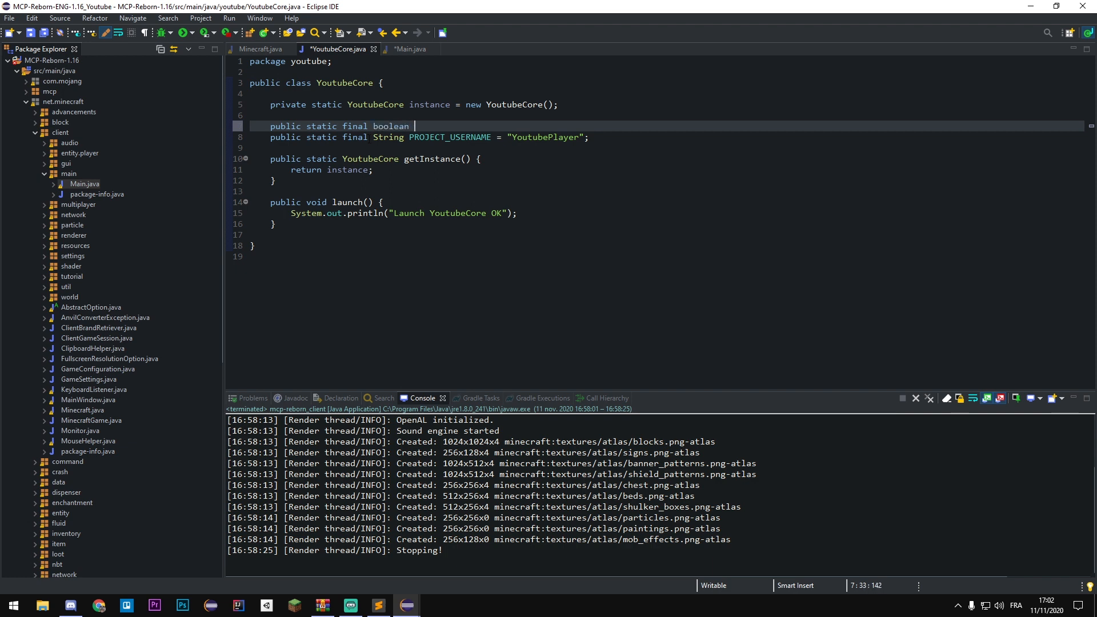
type("IDE_USERNAME = true;")
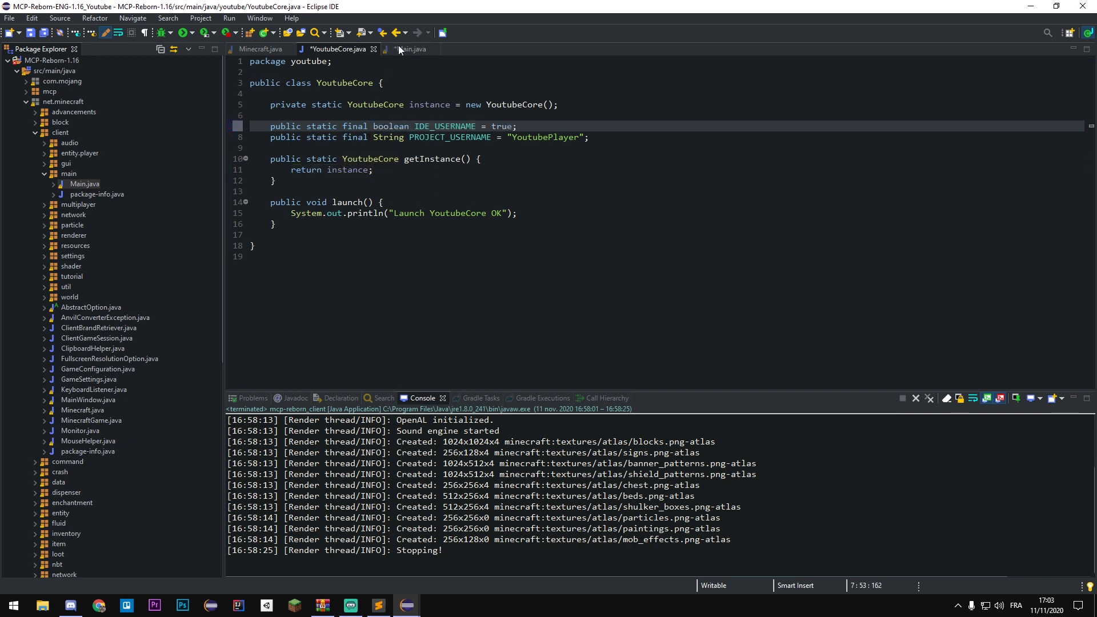
left_click(414, 49)
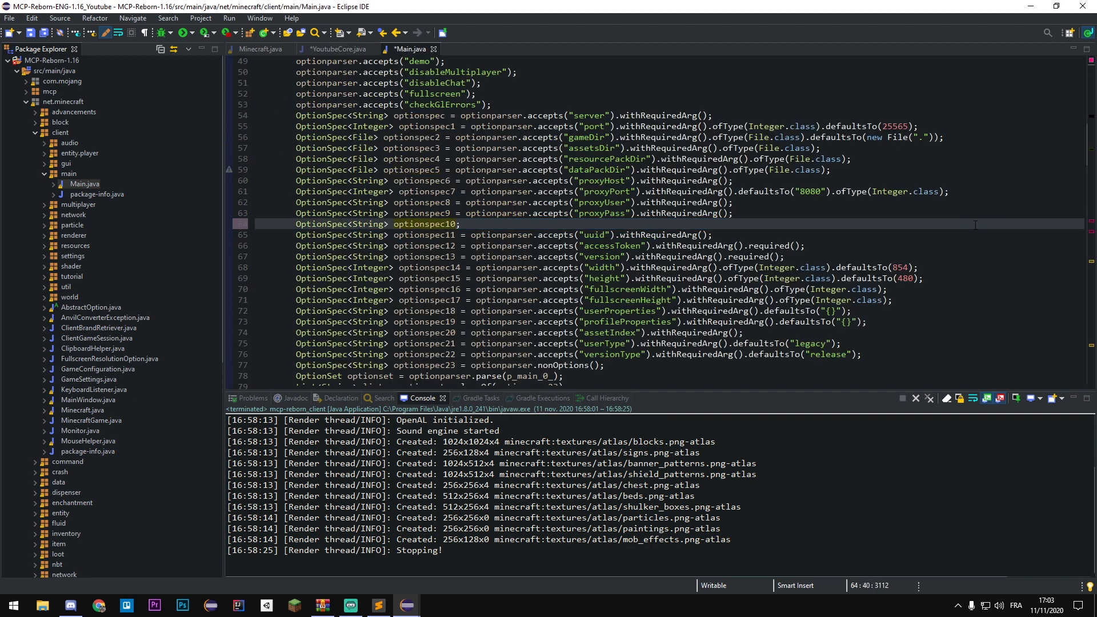
Step: Add if (YoutubeCore.IDE_USERNAME) assigning optionspec10 with YoutubeCore.PROJECT_USERNAME as default
type("if(")
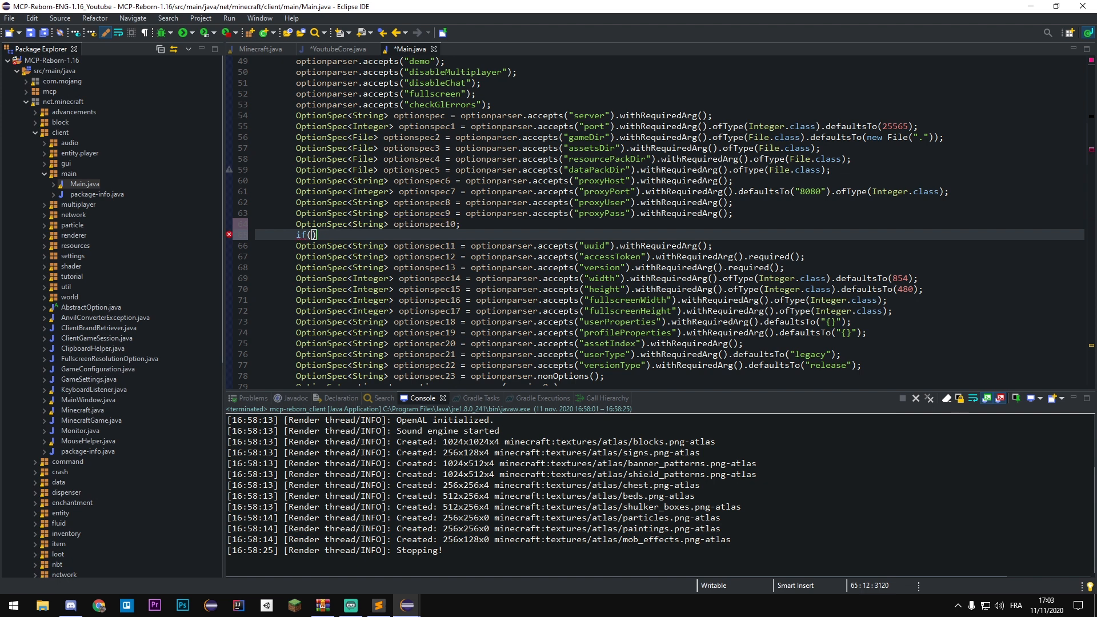
type("YoutubeCore.IDE_USERNAME")
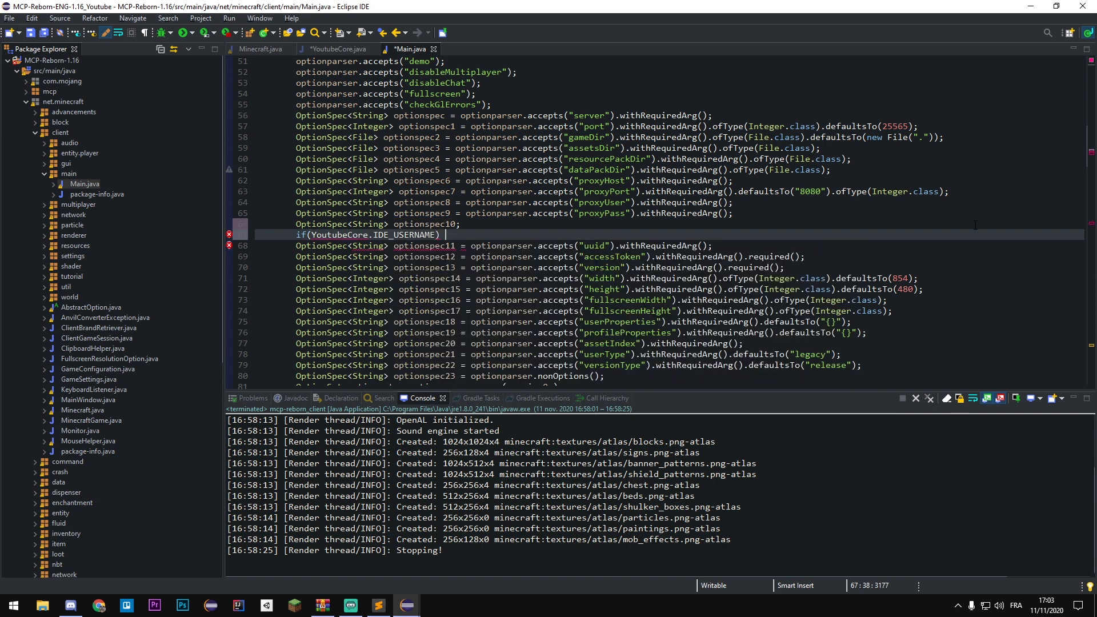
type("{")
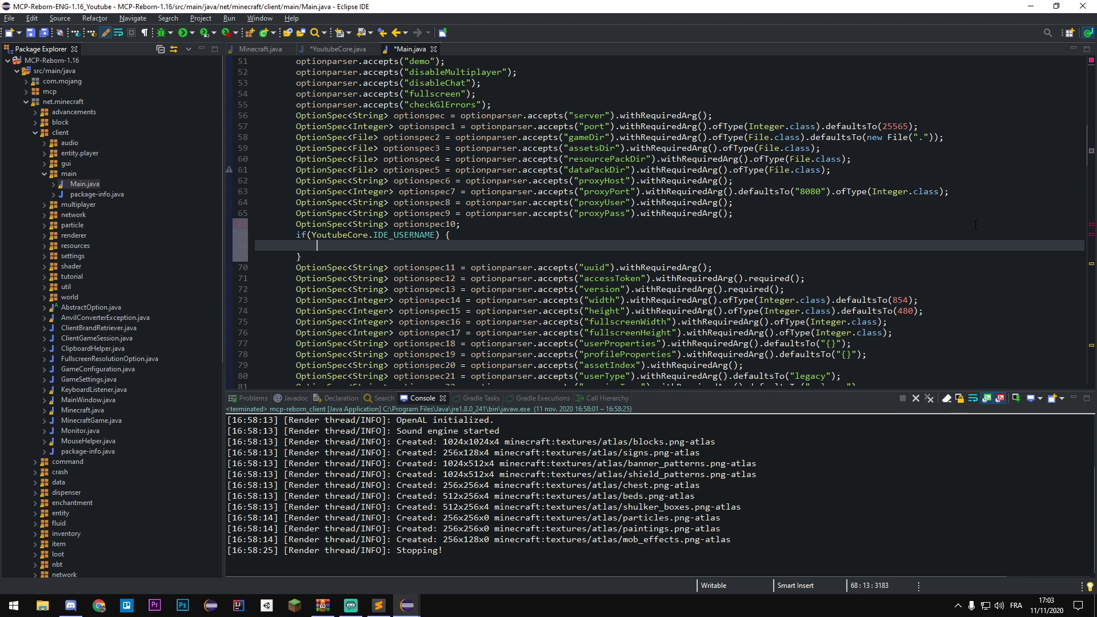
type("optionspec1°")
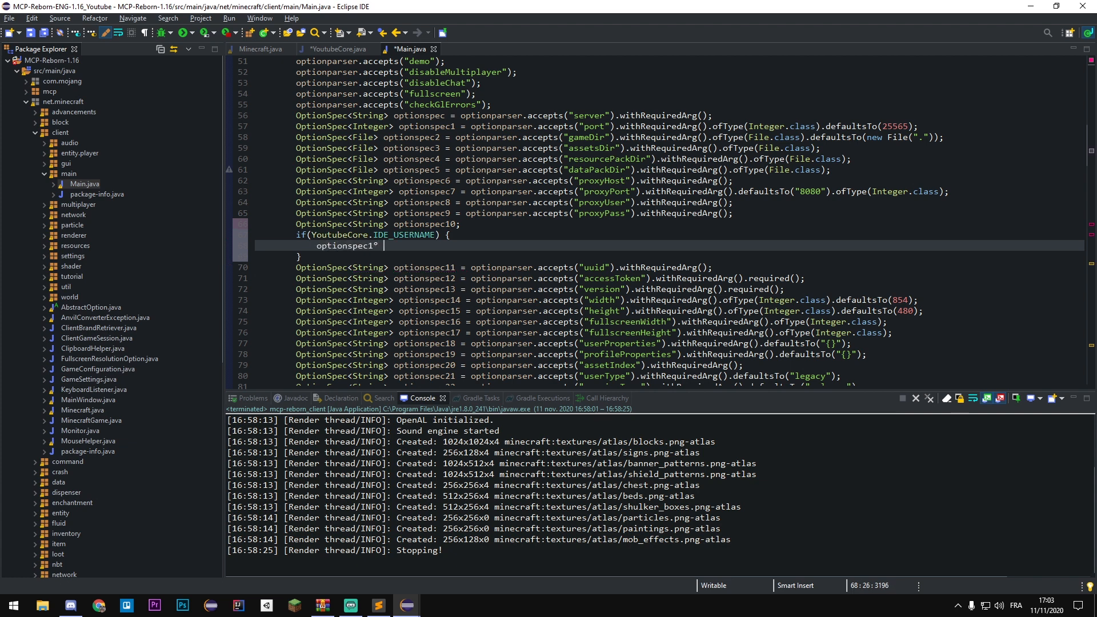
type("= Y")
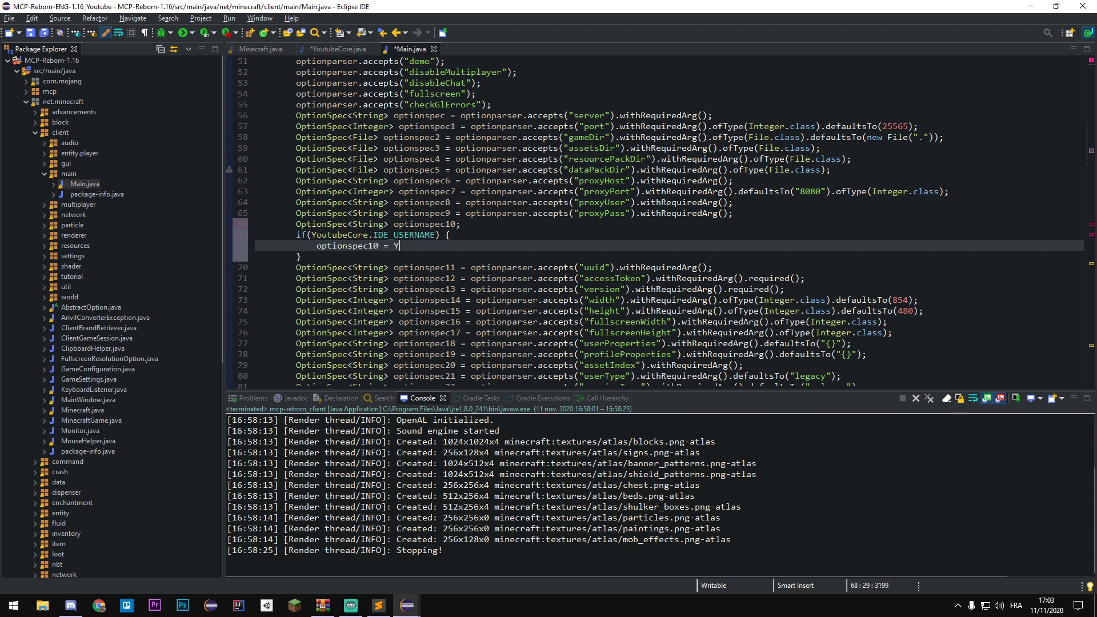
type("outubeCore.PROJECT_USERNAME);")
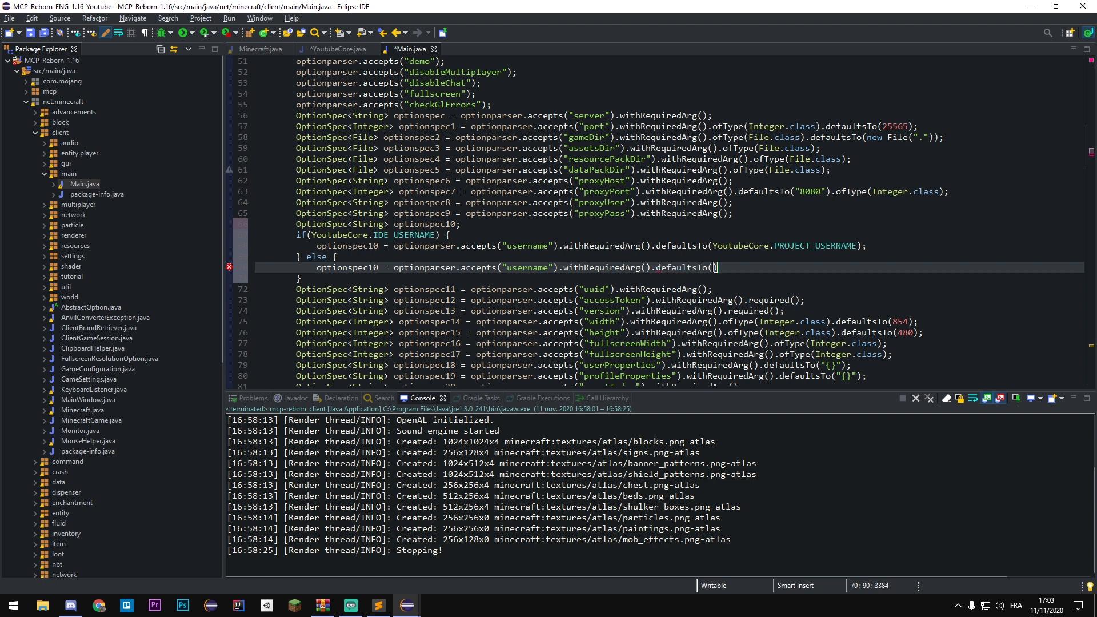
Step: Add an else branch defaulting optionspec10 to "Player" + Util.milliTime() % 1000L
type("\"Player\" + Util.milliTime() % 1000L);")
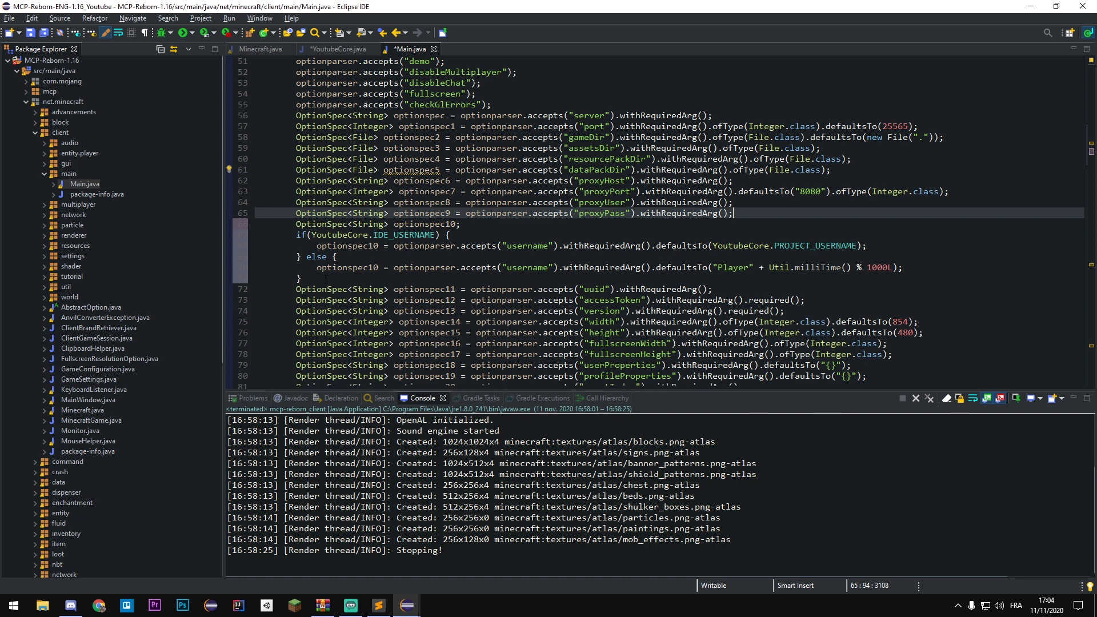
type("i")
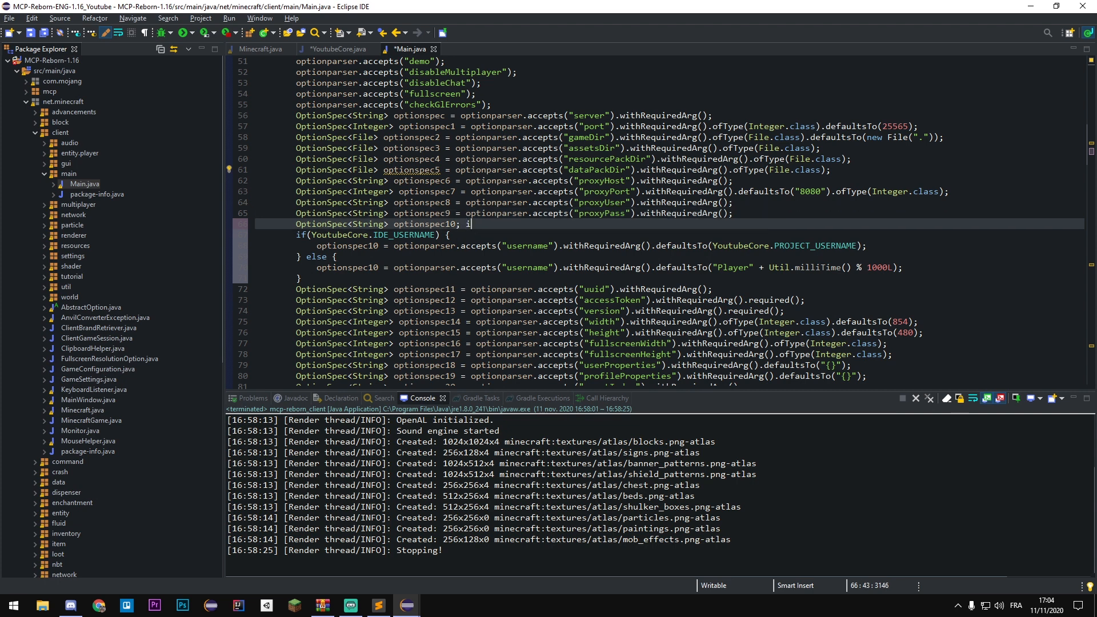
type("s ? else :")
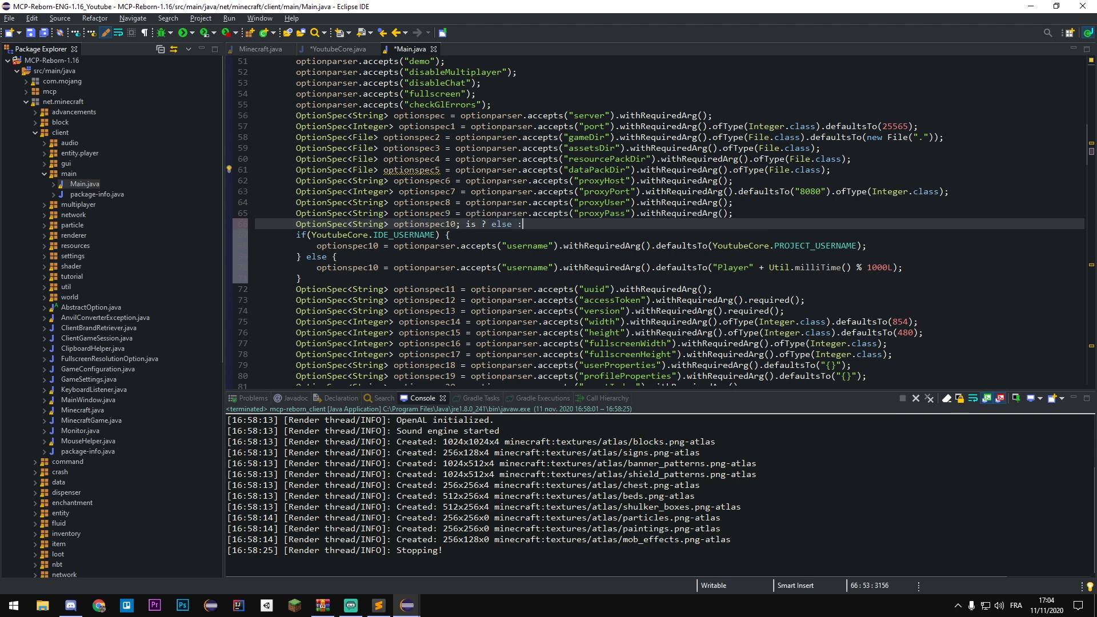